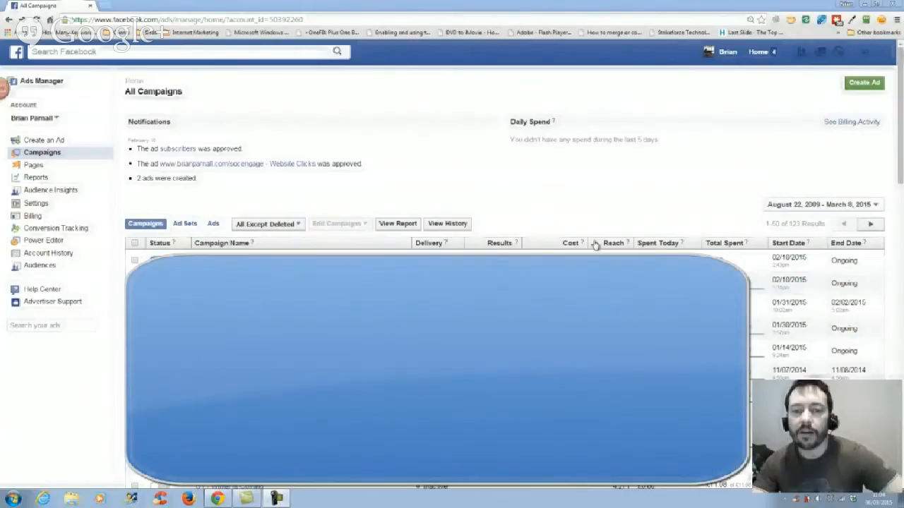
pyautogui.moveTo(605, 187)
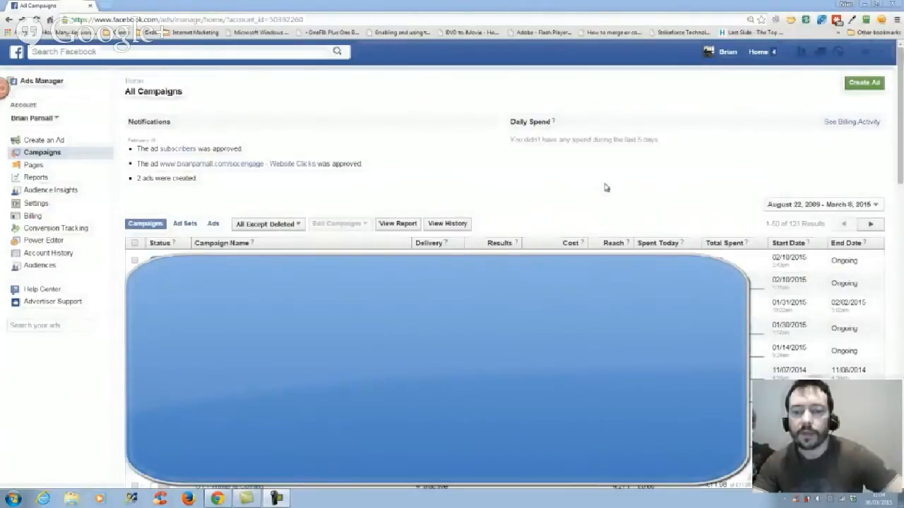
pyautogui.moveTo(595, 245)
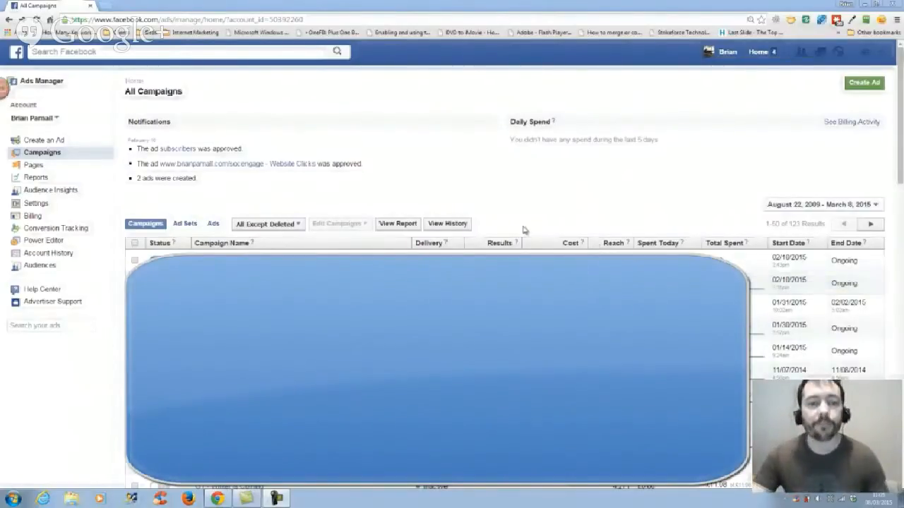
pyautogui.moveTo(534, 187)
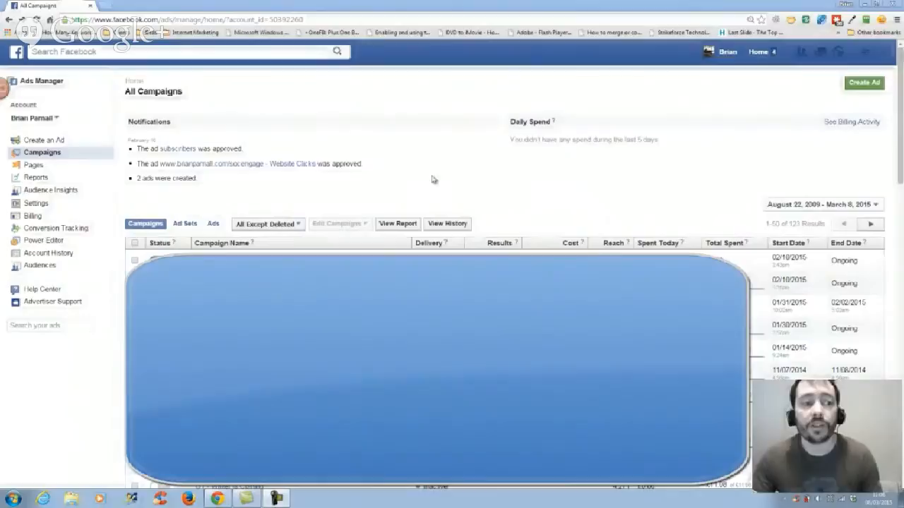
pyautogui.moveTo(326, 180)
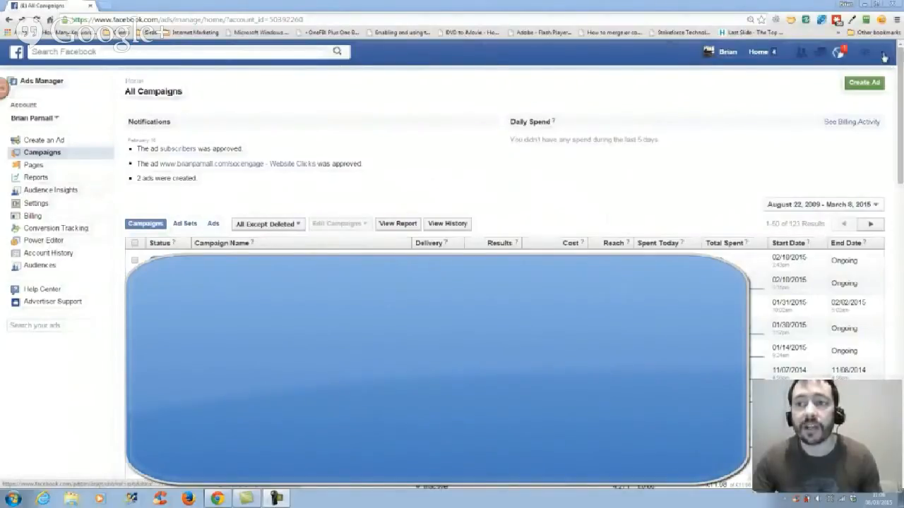
# Glance at the account dropdown, then switch from Ads Manager to Power Editor.
pyautogui.click(882, 51)
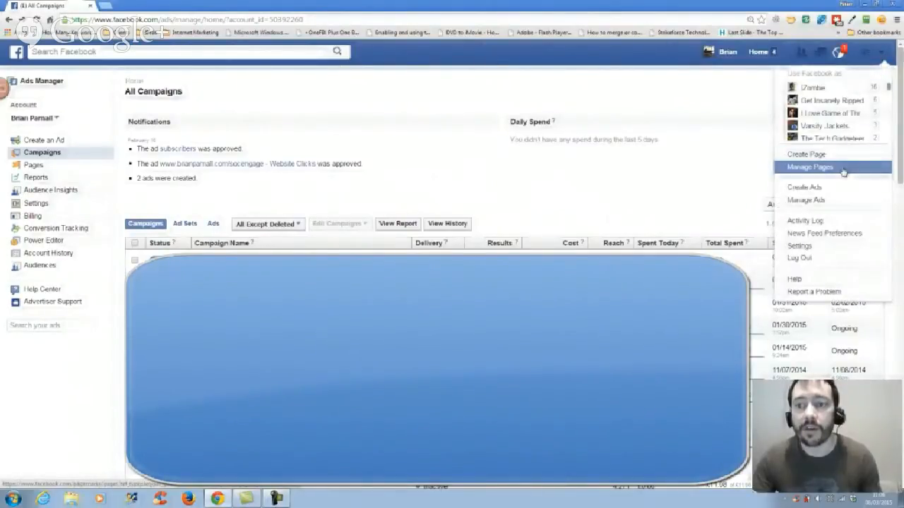
pyautogui.moveTo(570, 161)
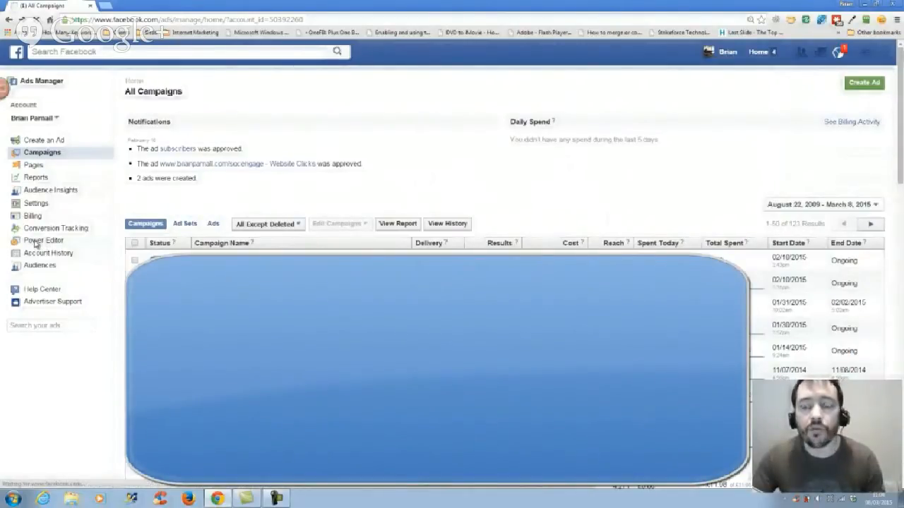
pyautogui.click(42, 240)
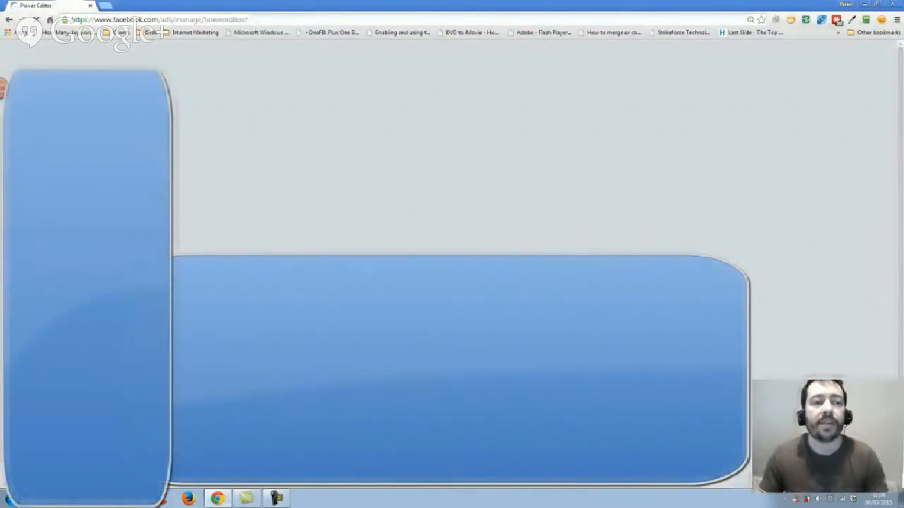
# Download the selected ad account's campaigns, ad sets and ads, then dismiss the summary.
pyautogui.click(211, 52)
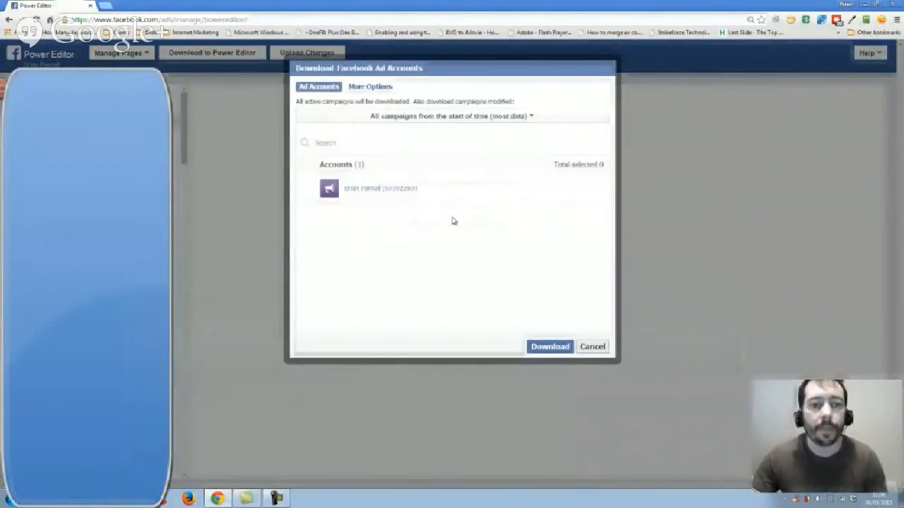
pyautogui.click(304, 191)
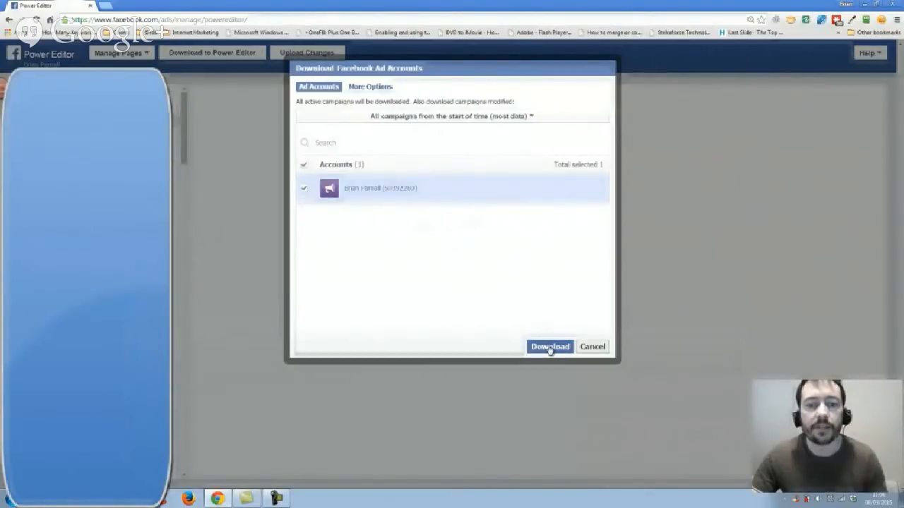
pyautogui.click(550, 346)
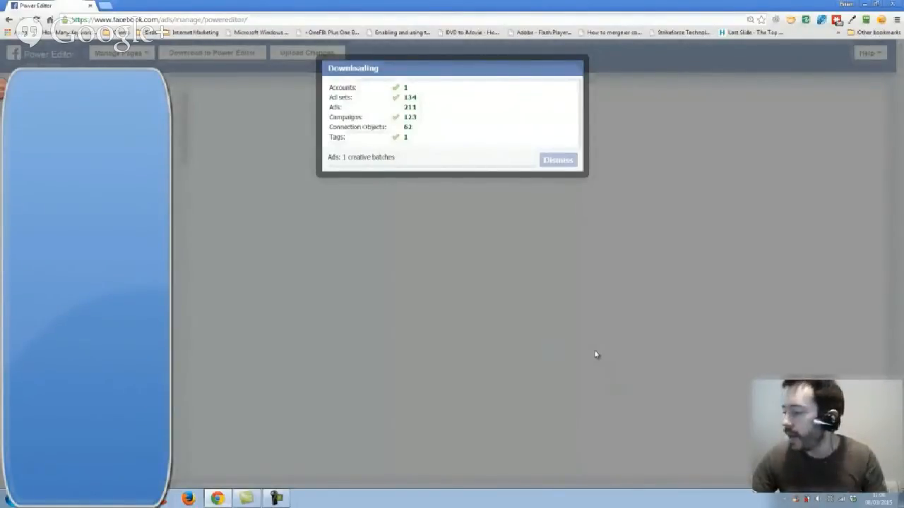
pyautogui.click(558, 159)
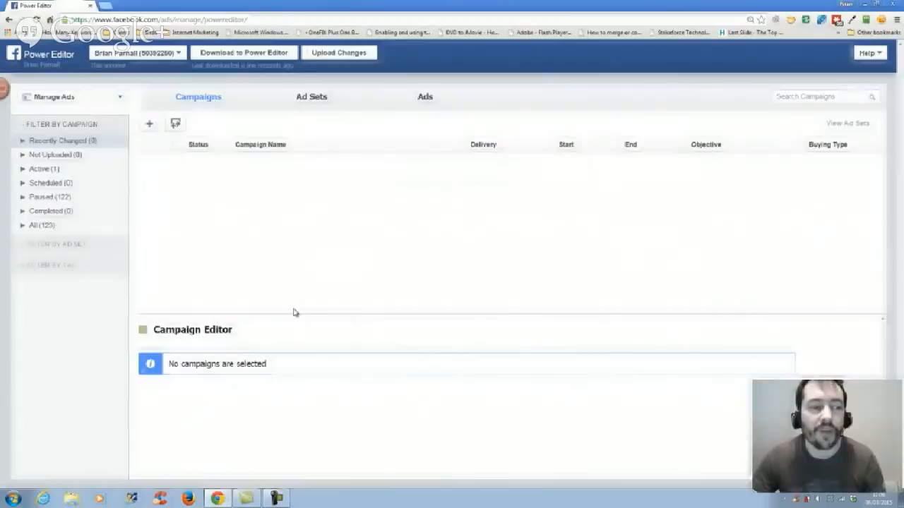
pyautogui.moveTo(235, 244)
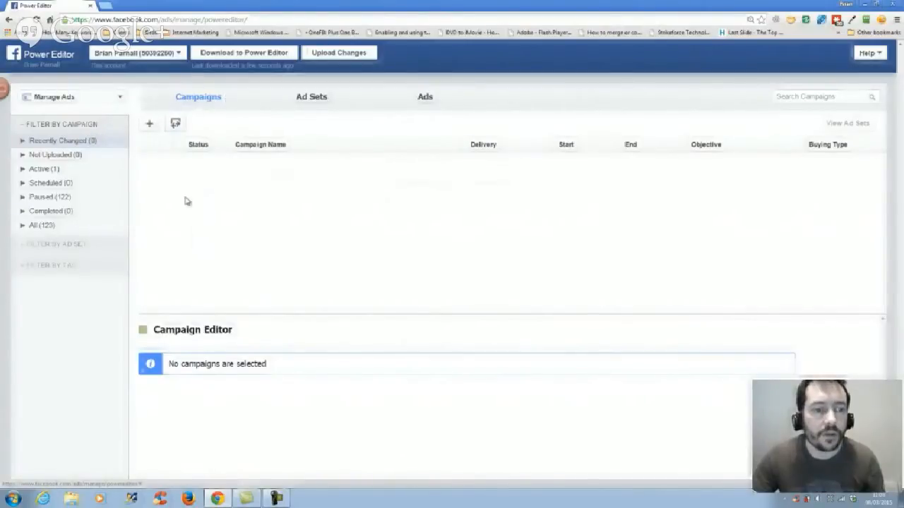
pyautogui.moveTo(439, 176)
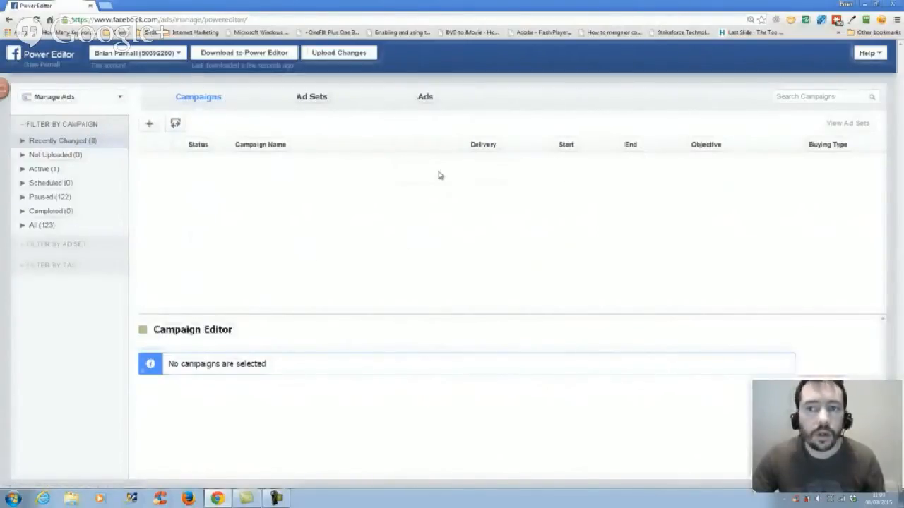
pyautogui.moveTo(175, 124)
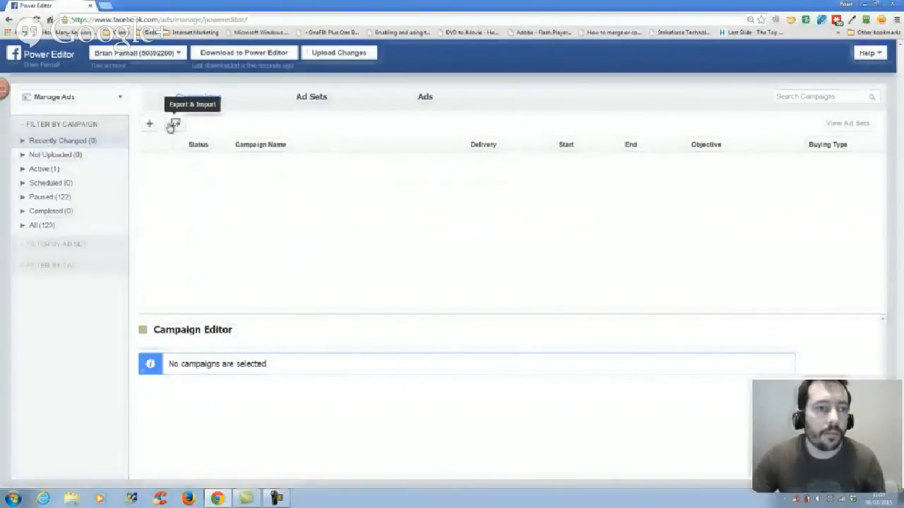
pyautogui.moveTo(149, 124)
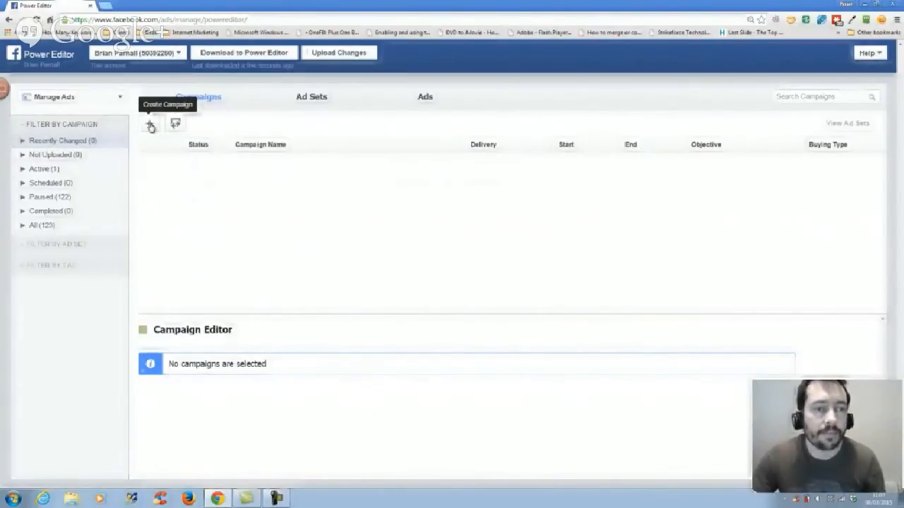
# Add a new campaign named 'Test For Subscriber' using the Page Post Engagement objective.
pyautogui.click(150, 123)
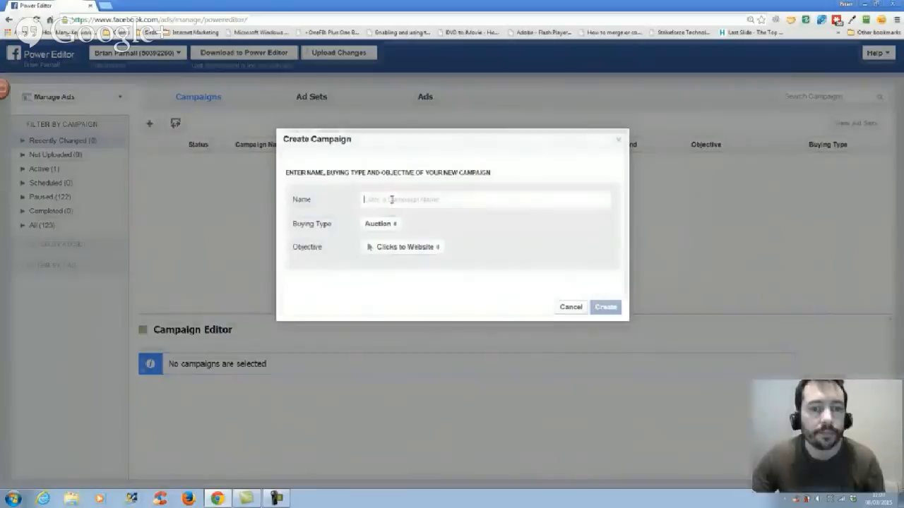
pyautogui.write('Test For Subscriber')
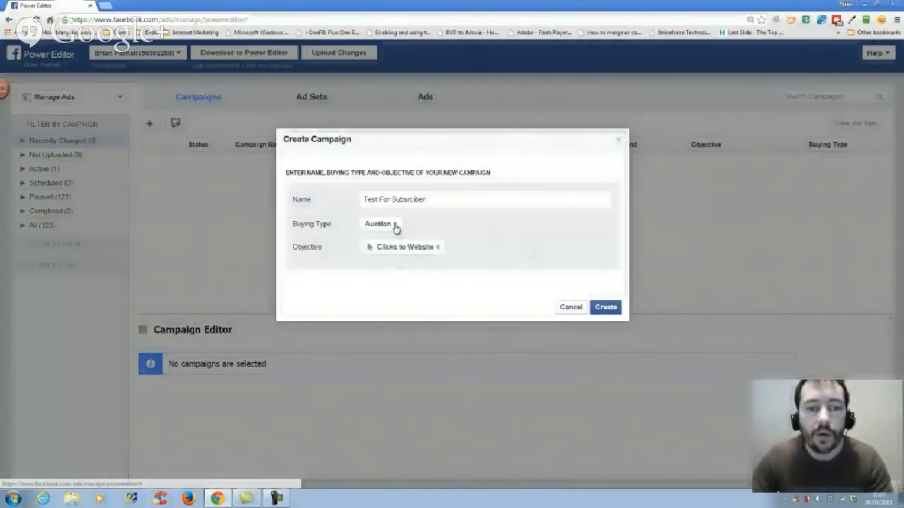
pyautogui.click(402, 246)
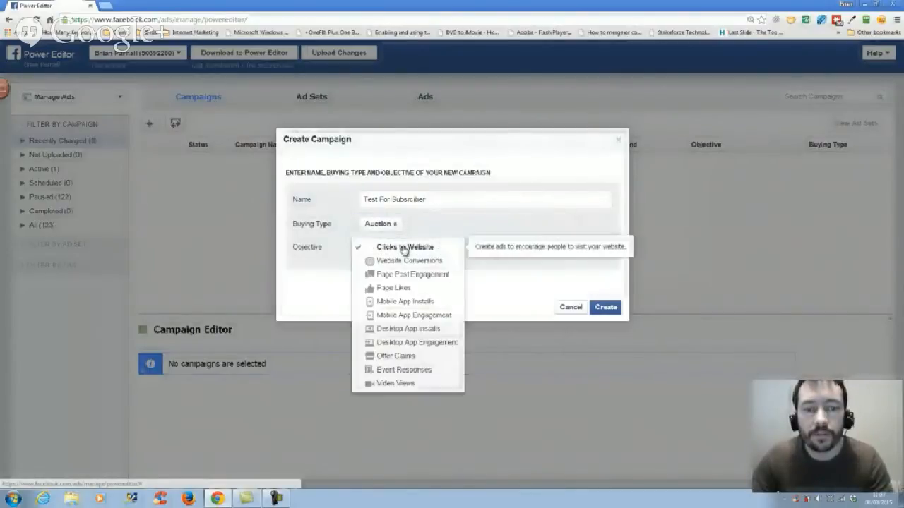
pyautogui.moveTo(412, 274)
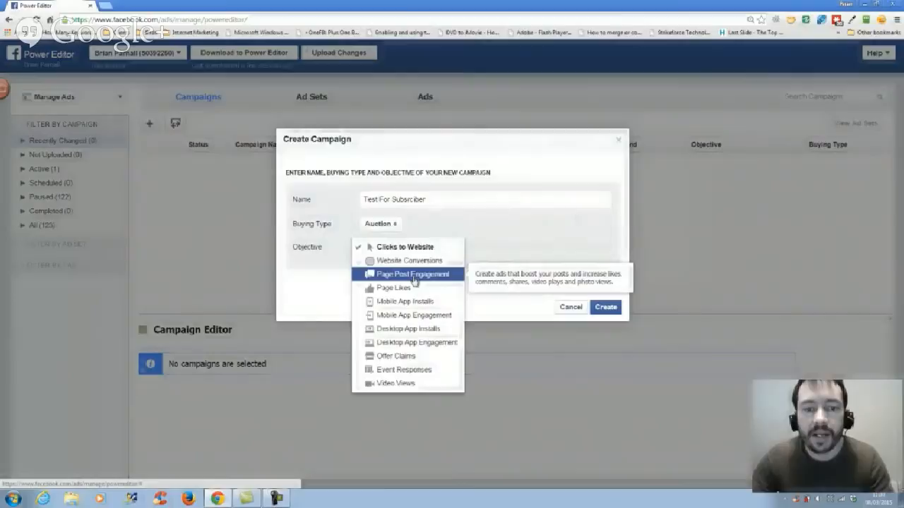
pyautogui.moveTo(420, 302)
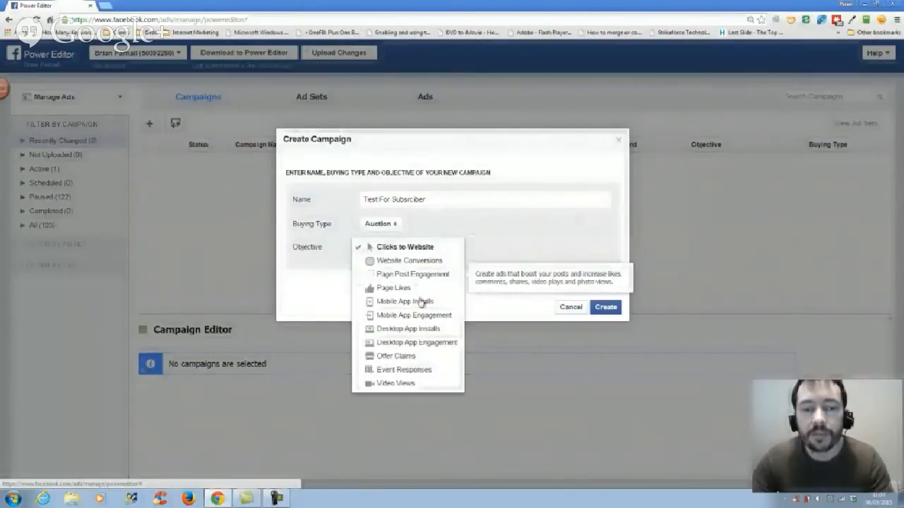
pyautogui.moveTo(393, 288)
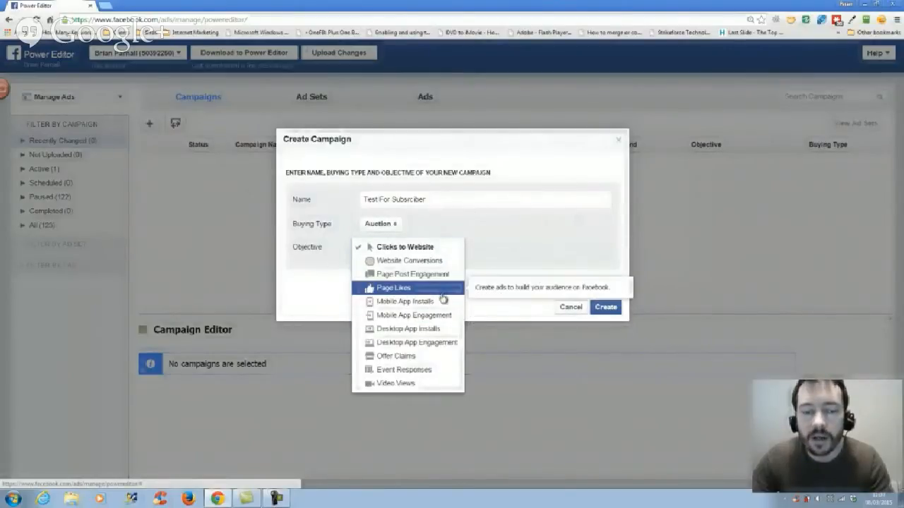
pyautogui.moveTo(404, 261)
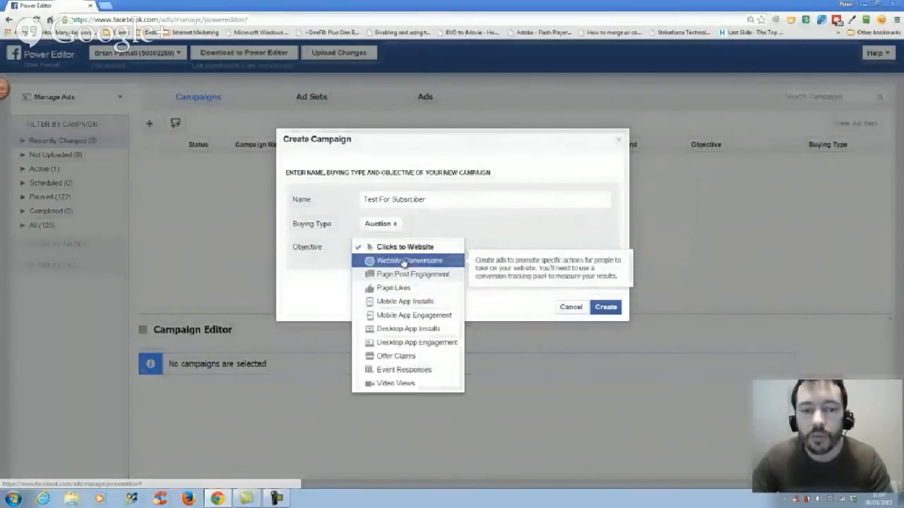
pyautogui.moveTo(408, 274)
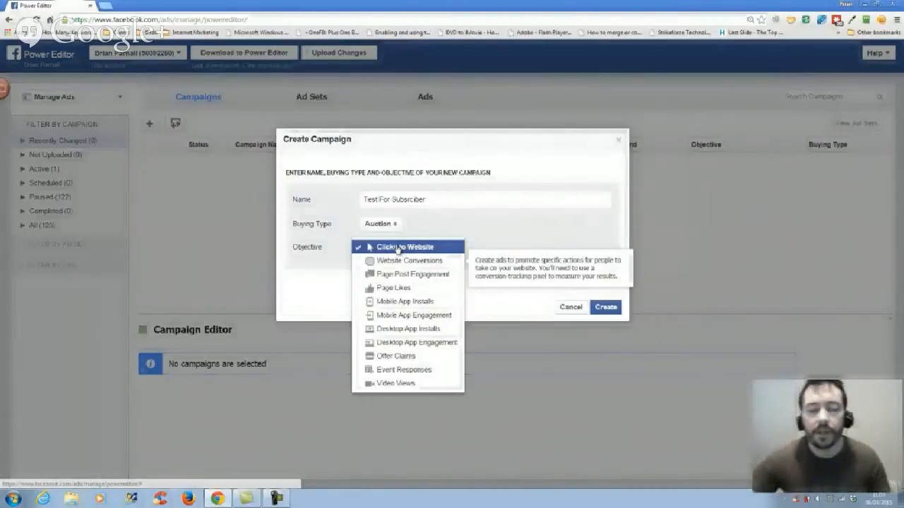
pyautogui.moveTo(407, 246)
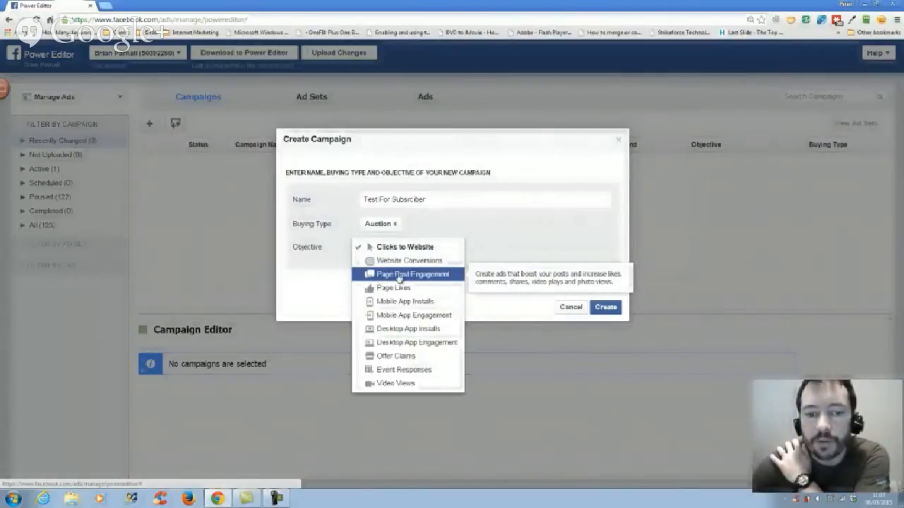
pyautogui.click(605, 306)
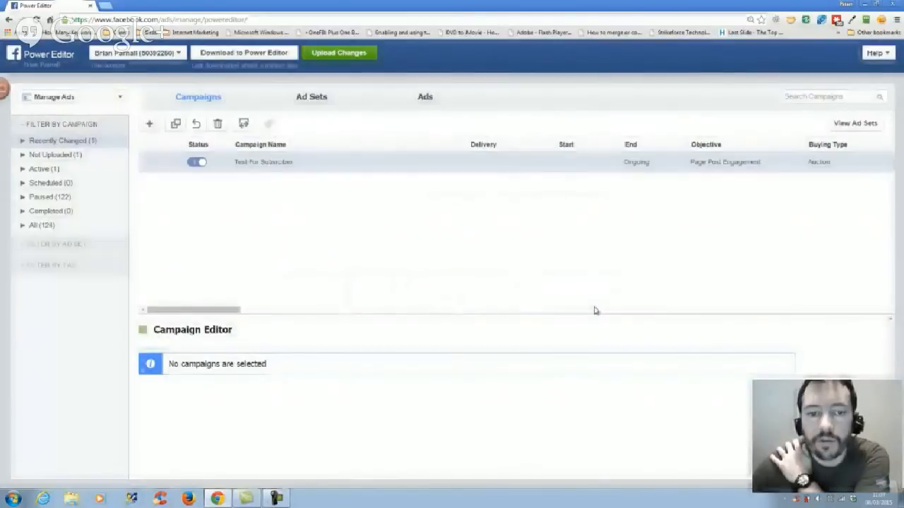
# Select Test For Subscriber, switch to Ad Sets, and start a new ad set for it.
pyautogui.click(263, 162)
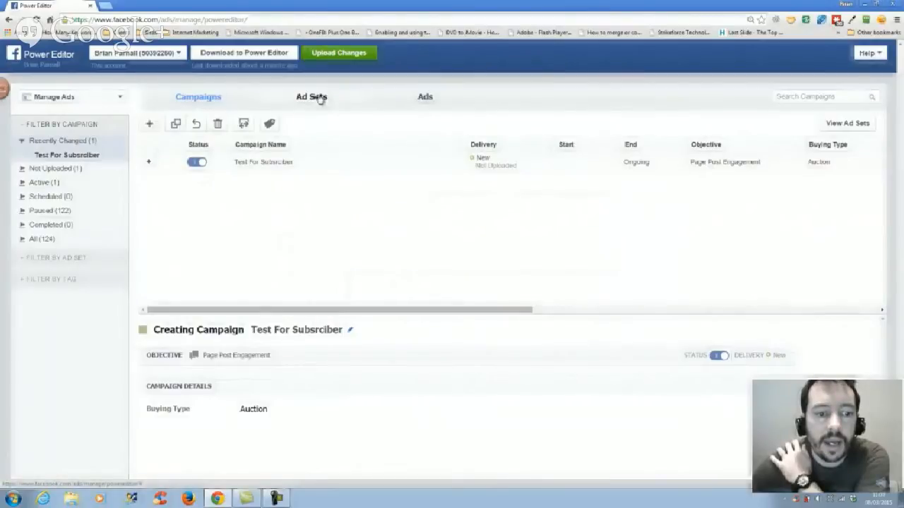
pyautogui.click(311, 96)
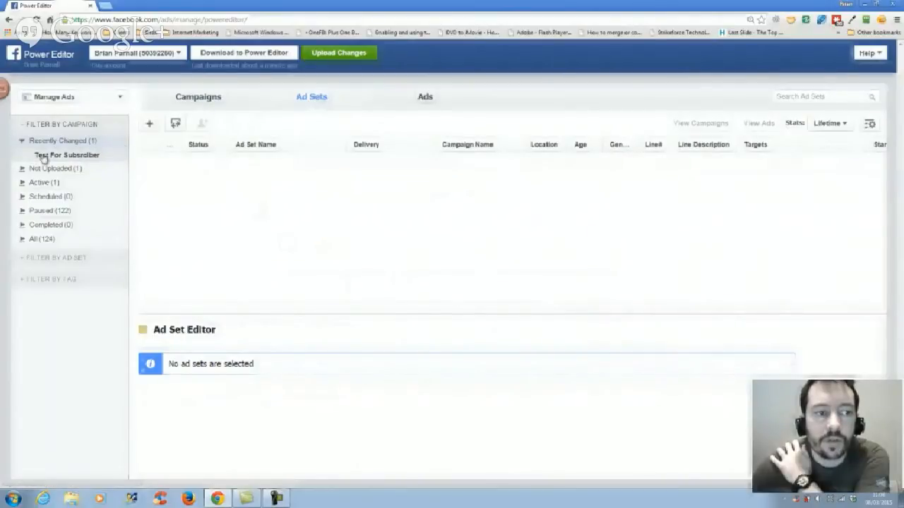
pyautogui.click(149, 123)
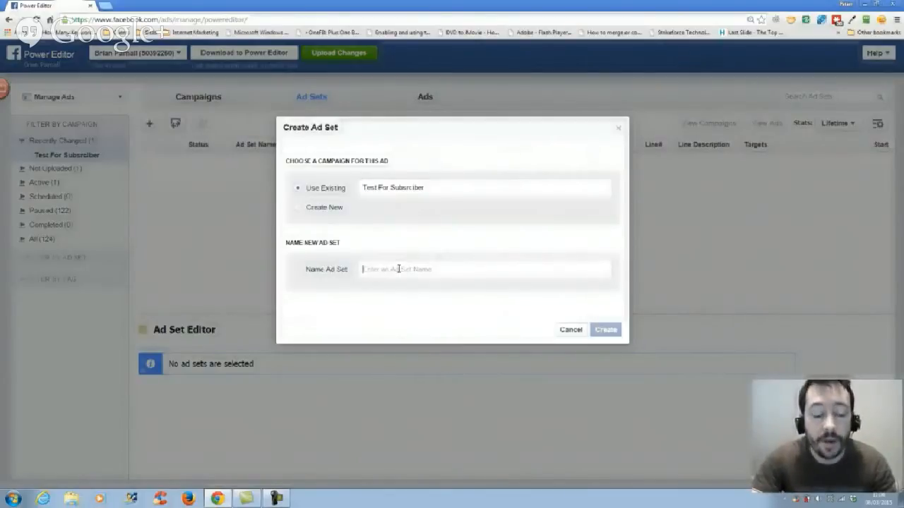
# Name the new ad set 'test' and create it under Test For Subscriber.
pyautogui.write('test')
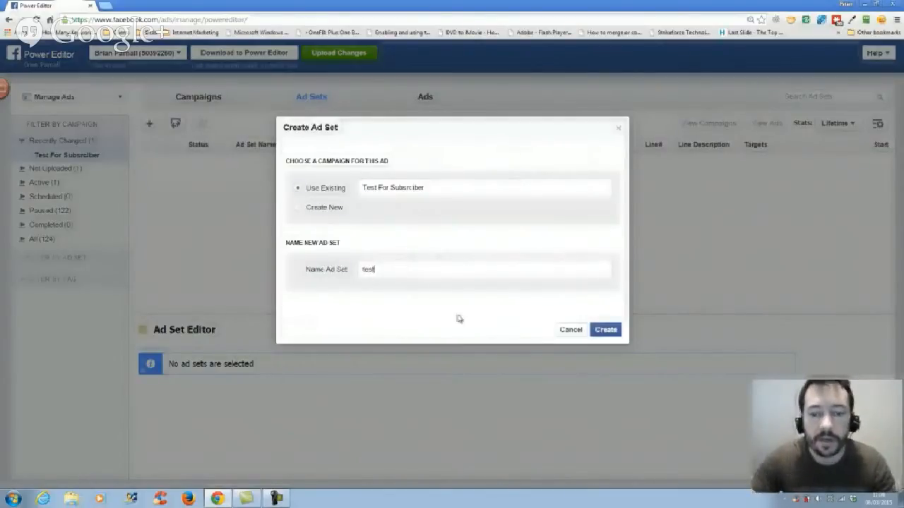
pyautogui.click(605, 330)
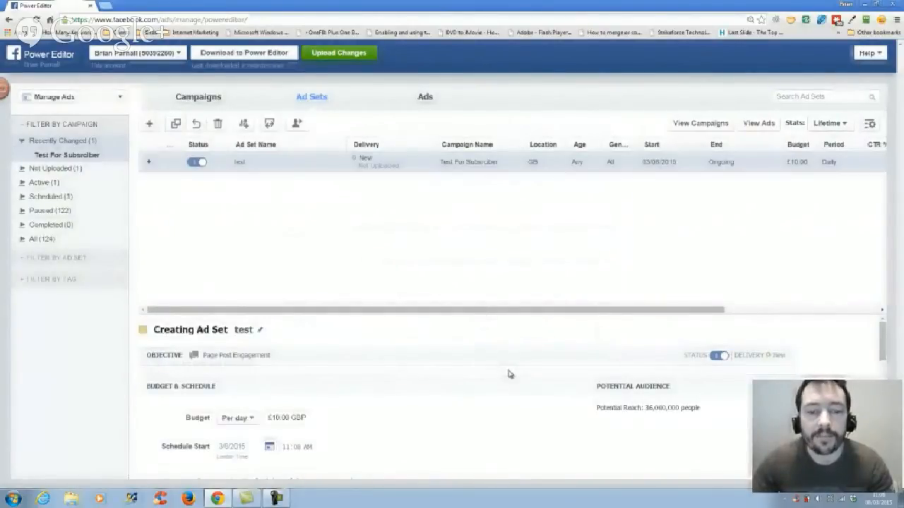
pyautogui.scroll(-3)
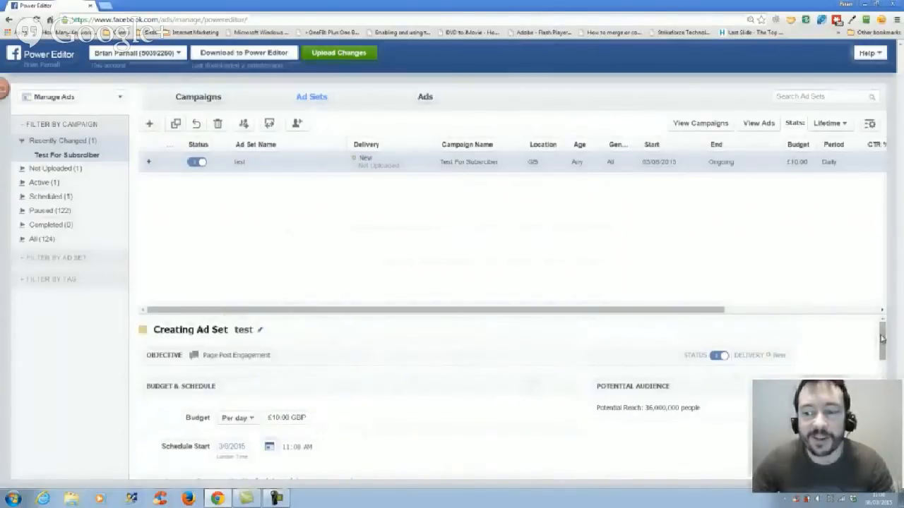
pyautogui.scroll(-3)
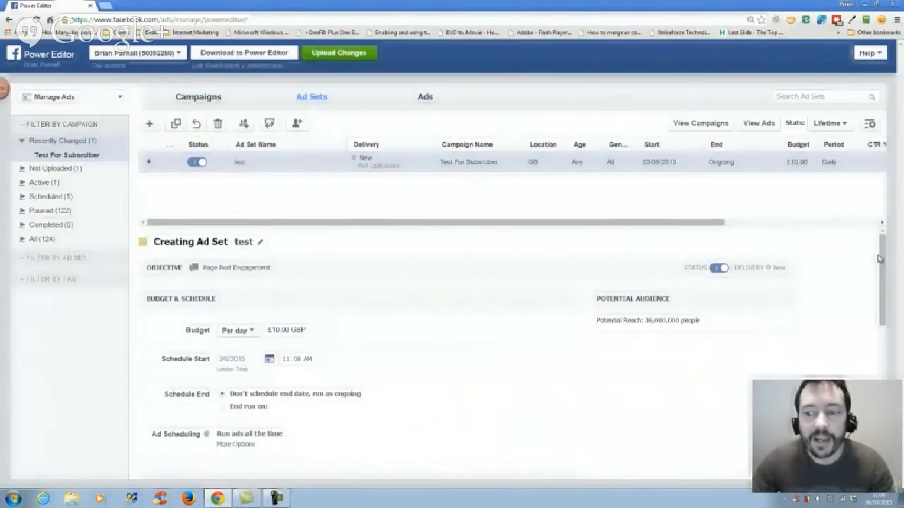
pyautogui.scroll(-3)
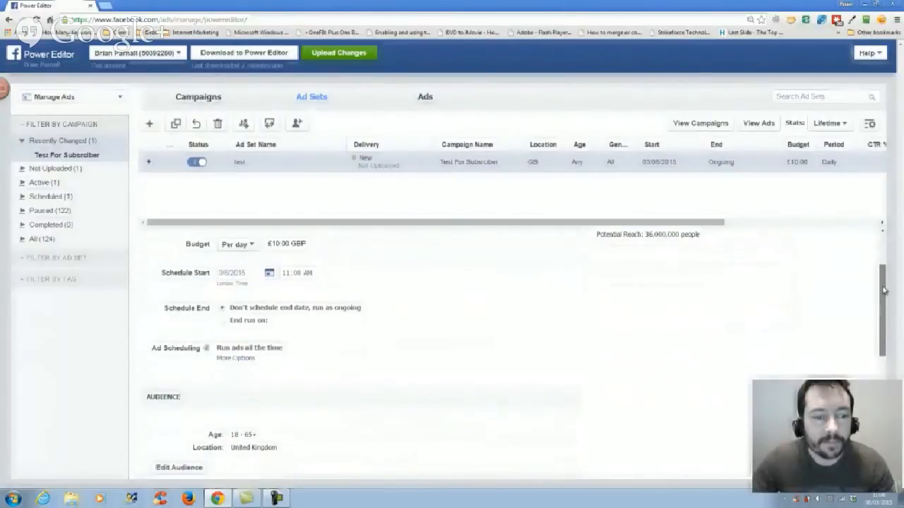
pyautogui.scroll(-3)
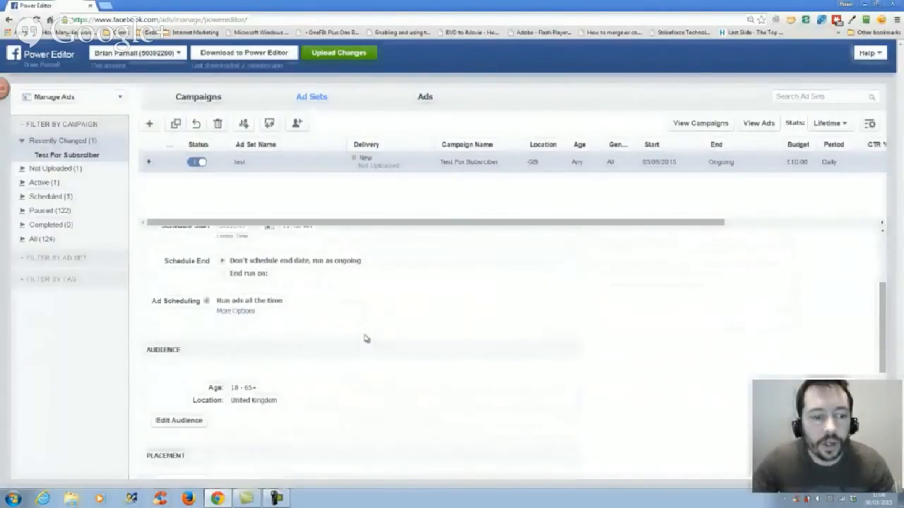
pyautogui.scroll(-3)
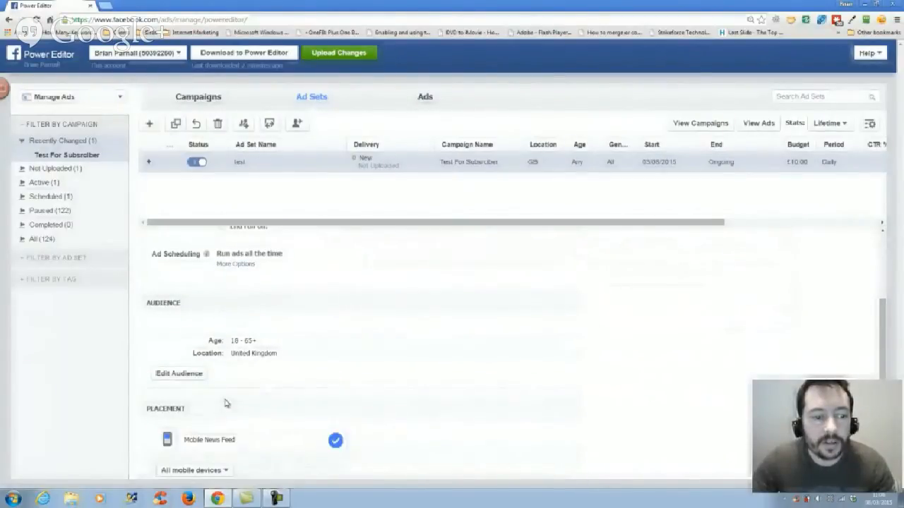
pyautogui.scroll(-3)
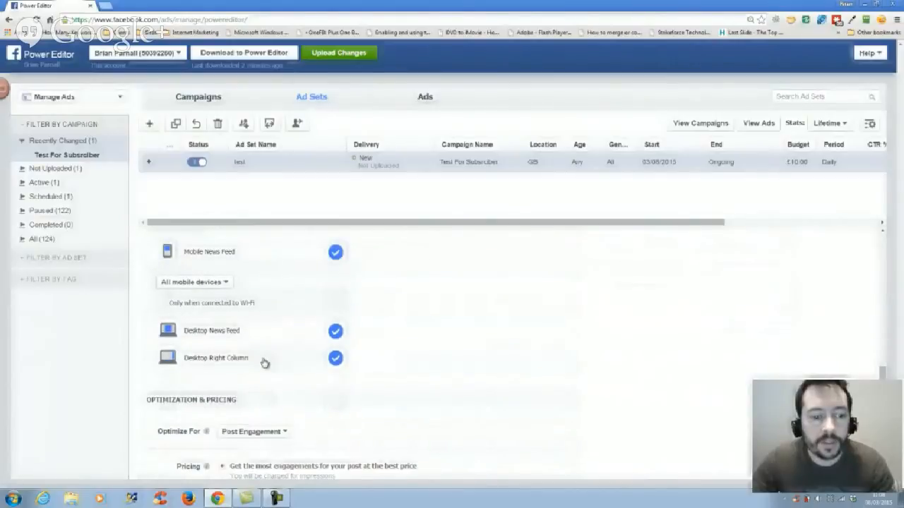
pyautogui.moveTo(323, 252)
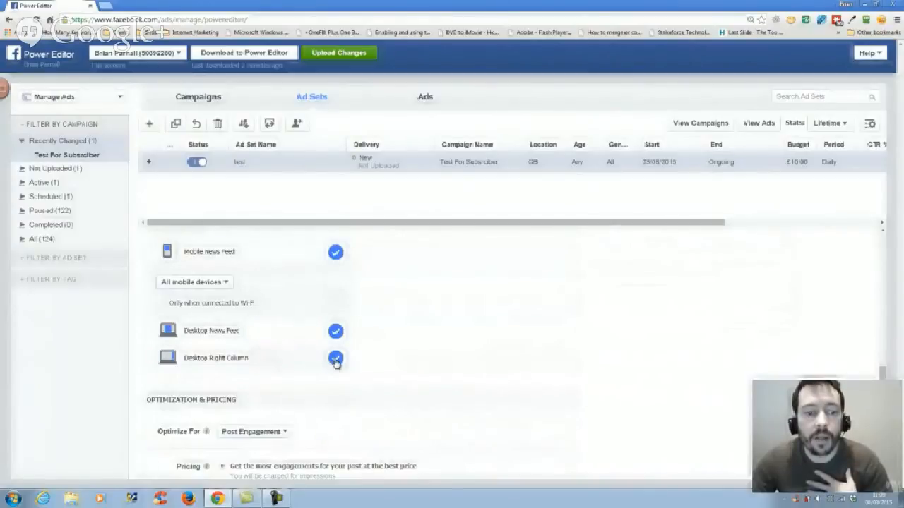
# Restrict the test ad set's placement to Desktop News Feed only.
pyautogui.click(335, 360)
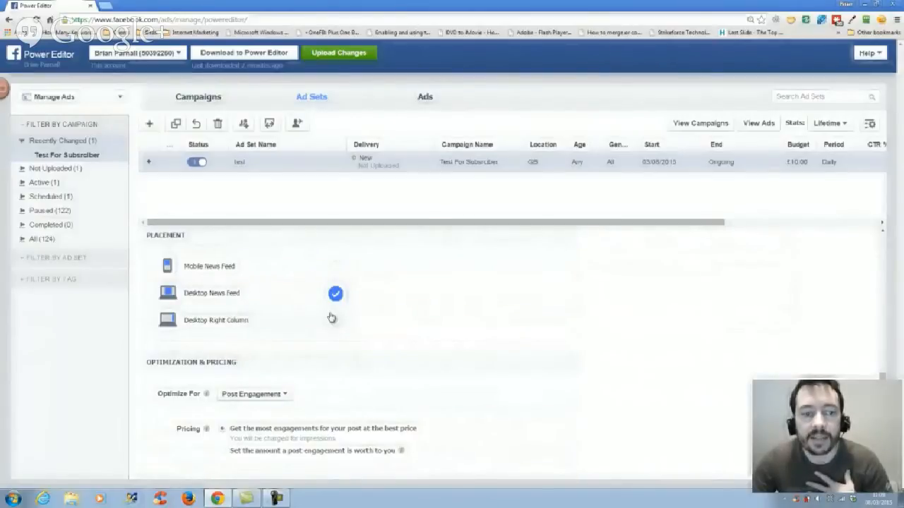
pyautogui.moveTo(208, 274)
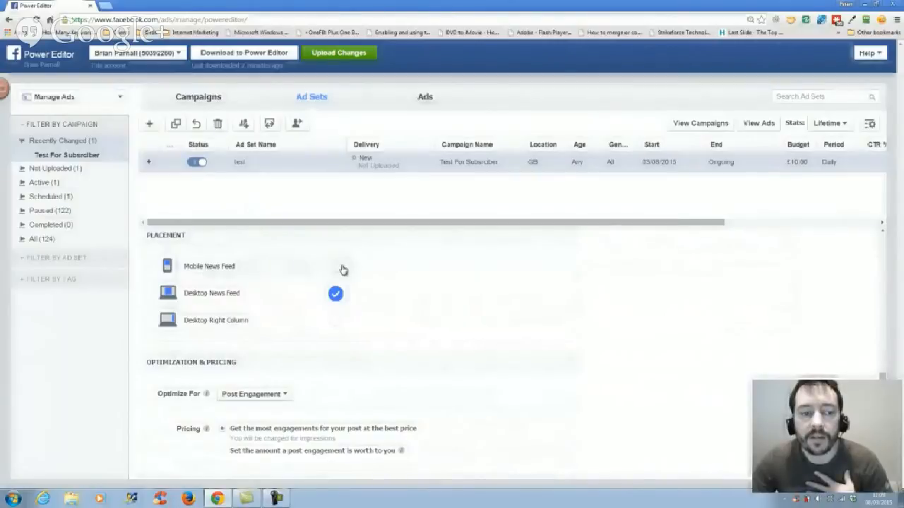
pyautogui.moveTo(207, 327)
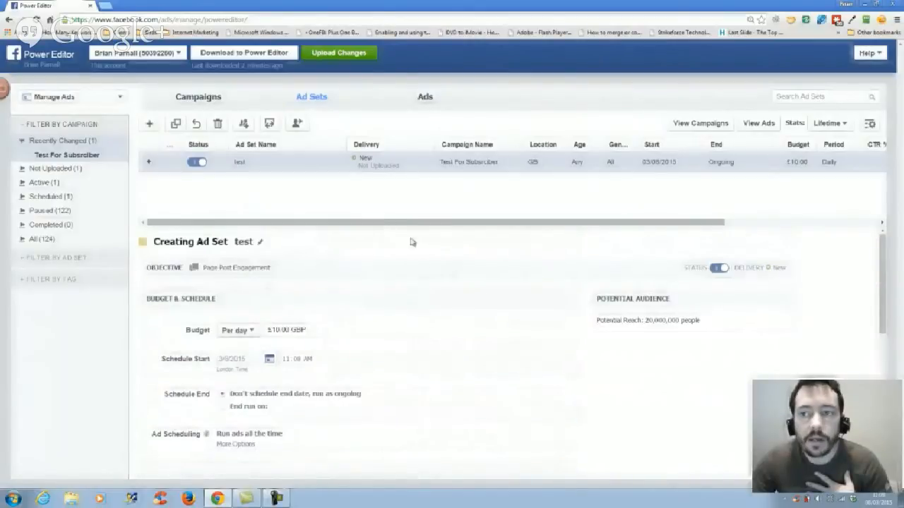
pyautogui.moveTo(504, 339)
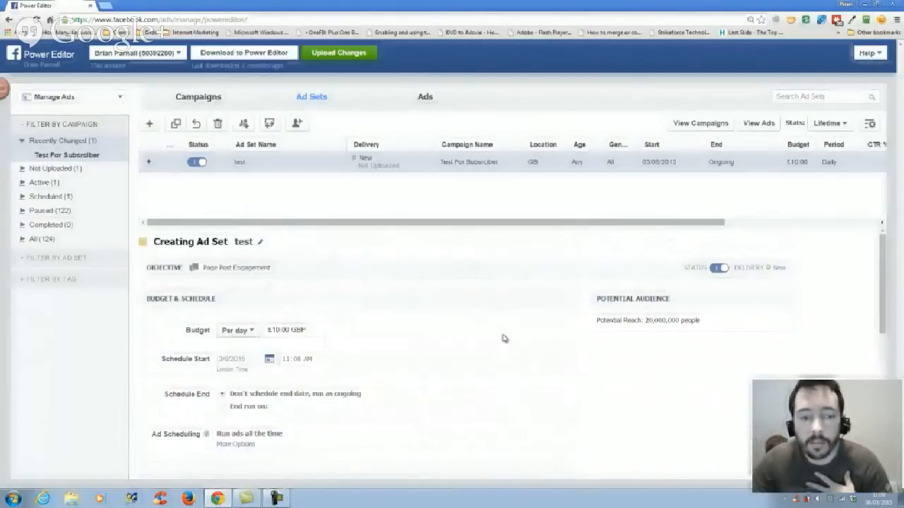
pyautogui.scroll(-3)
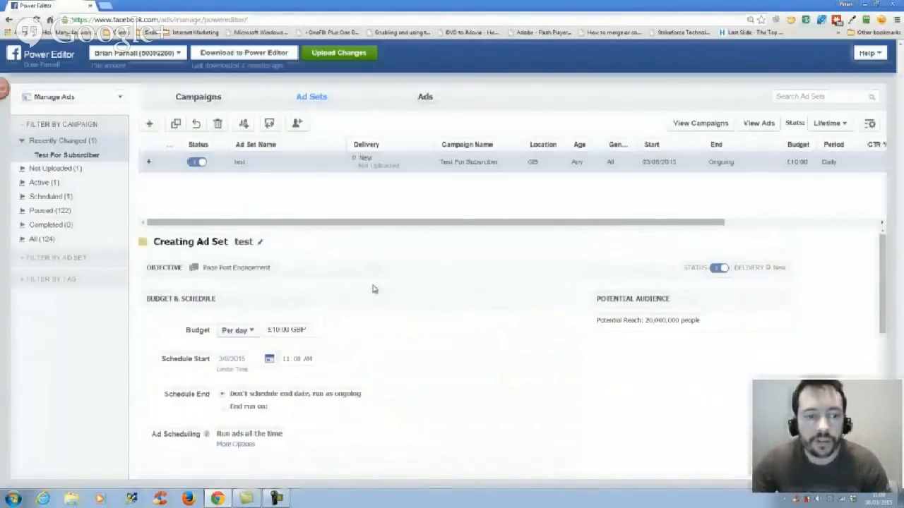
pyautogui.moveTo(476, 135)
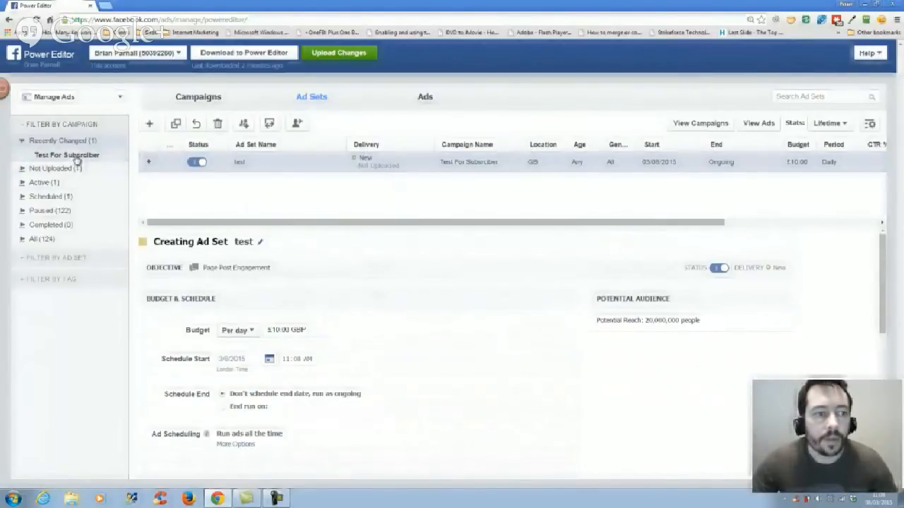
pyautogui.click(198, 162)
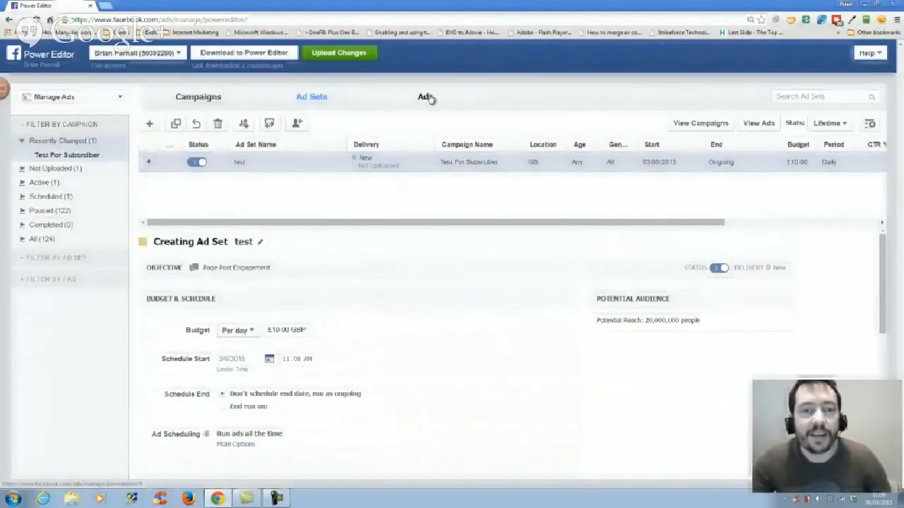
# Create an ad named 'test' inside the existing test ad set.
pyautogui.click(424, 96)
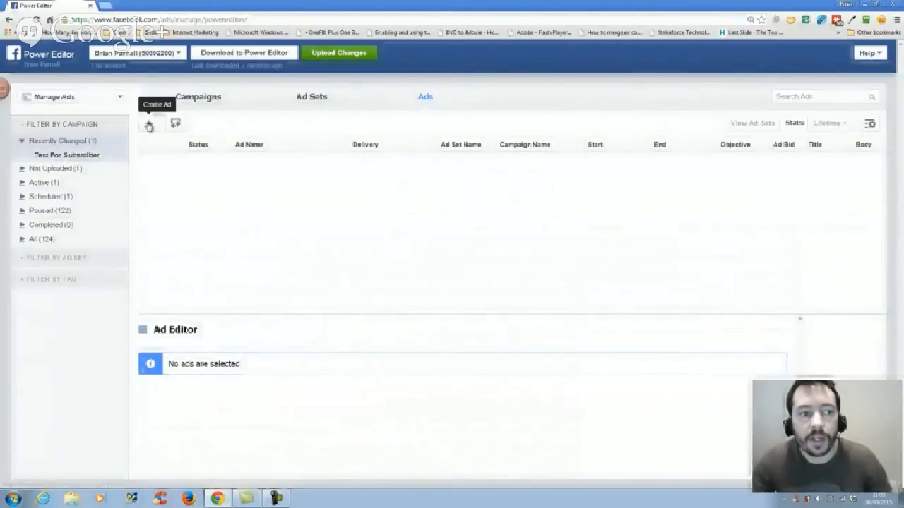
pyautogui.click(149, 124)
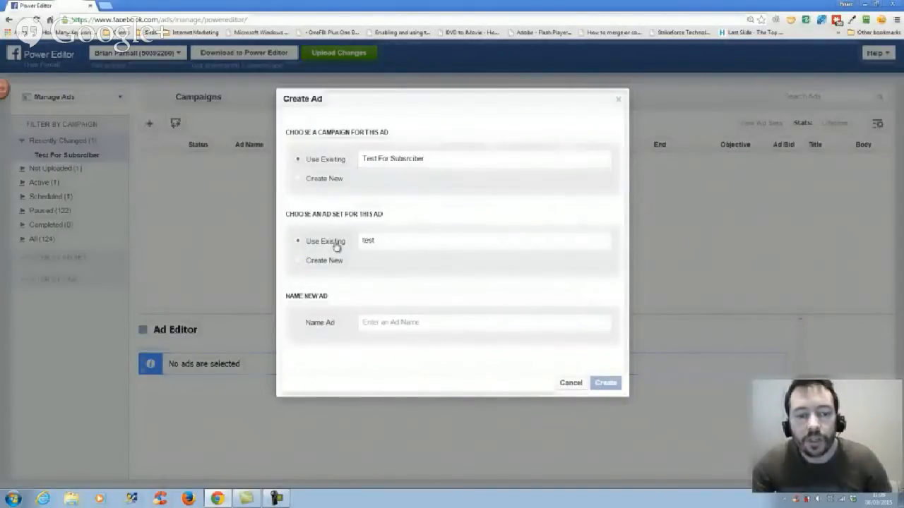
pyautogui.click(485, 322)
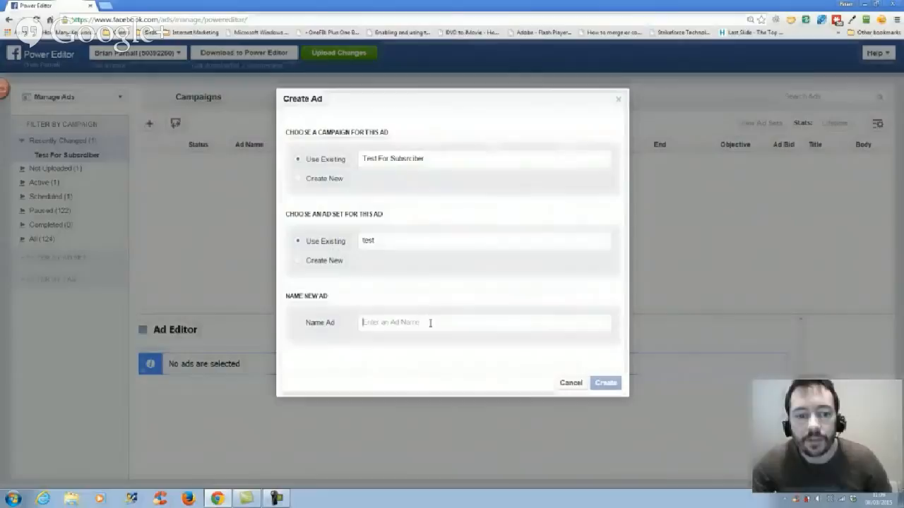
pyautogui.write('test')
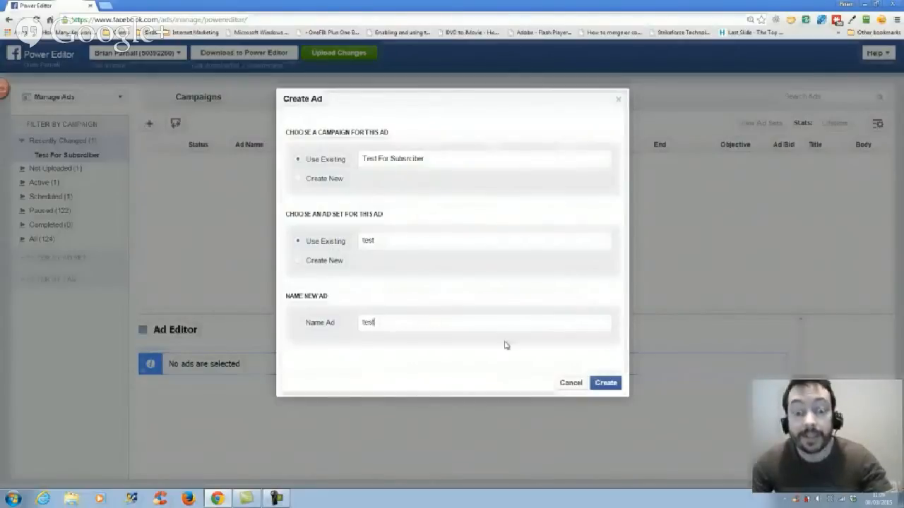
pyautogui.click(606, 383)
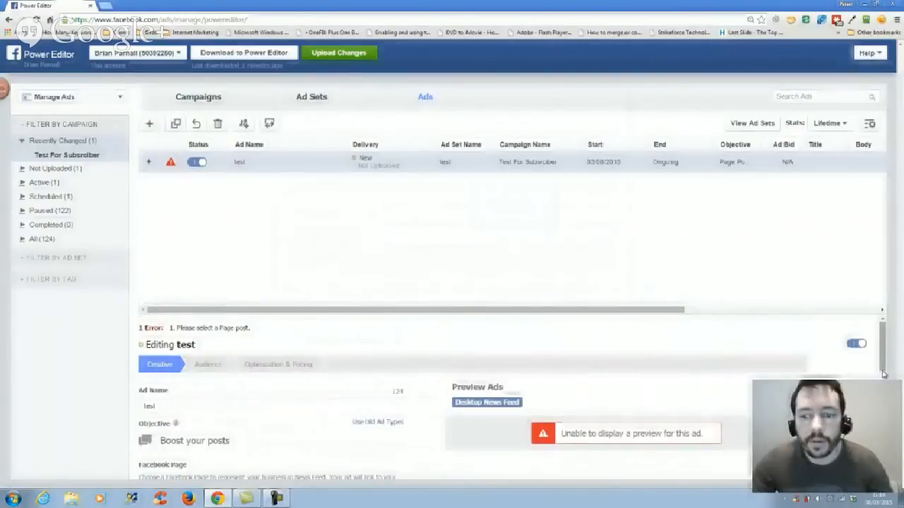
# Choose to build a new post as the test ad's content.
pyautogui.scroll(-3)
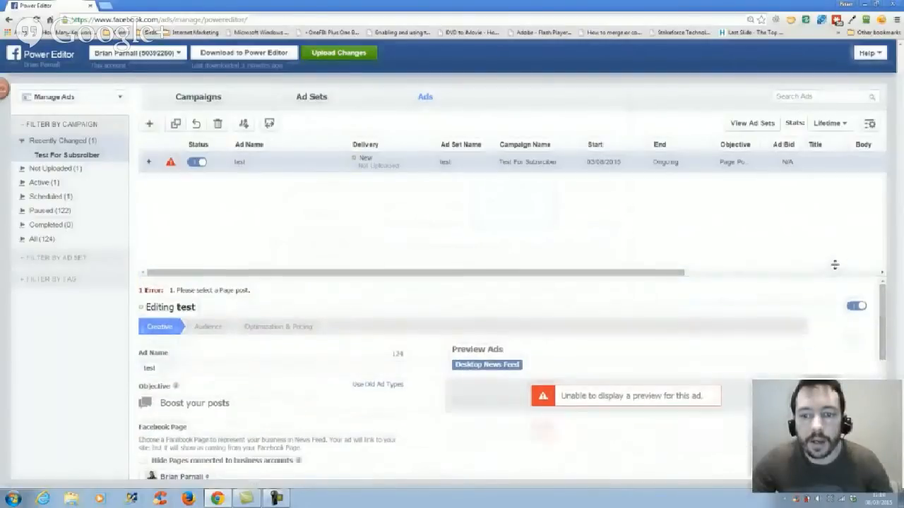
pyautogui.scroll(-3)
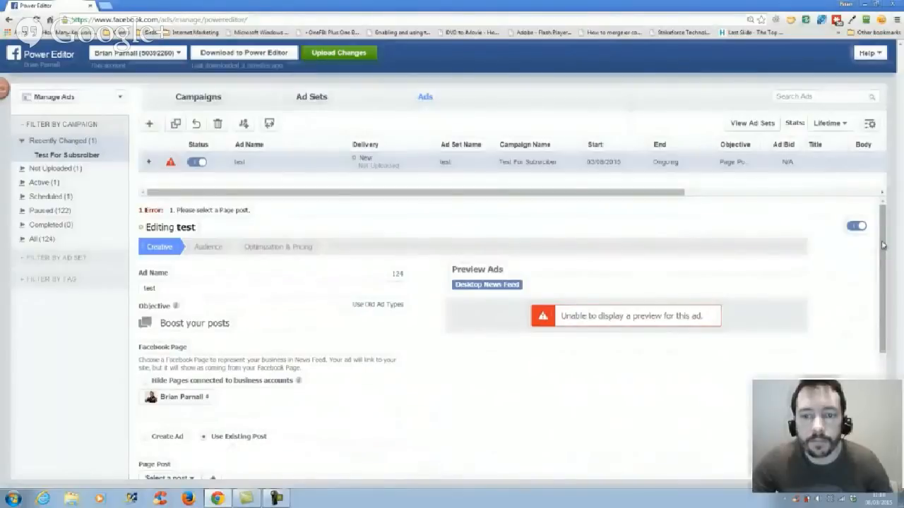
pyautogui.scroll(-3)
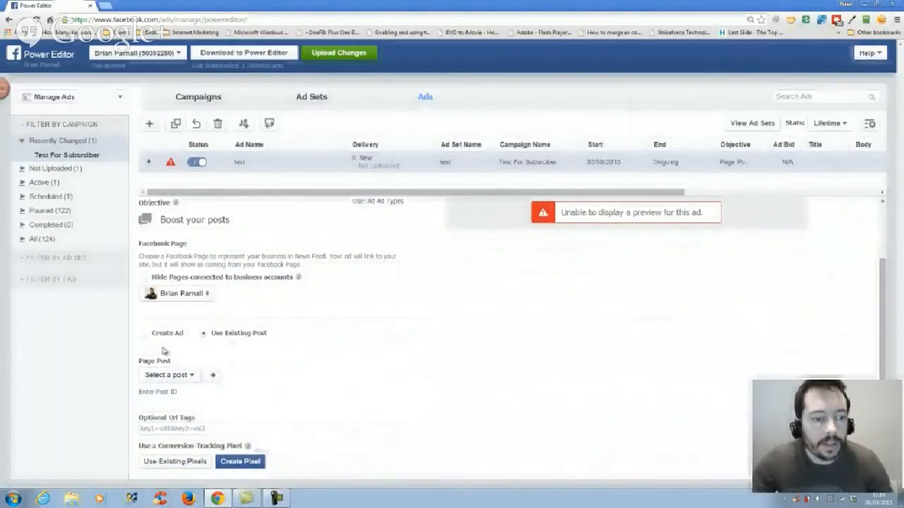
pyautogui.click(144, 332)
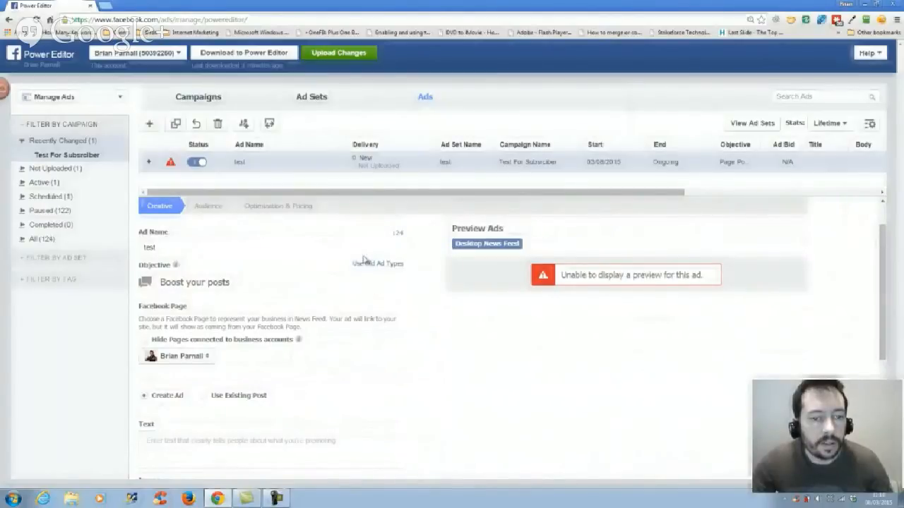
pyautogui.moveTo(359, 342)
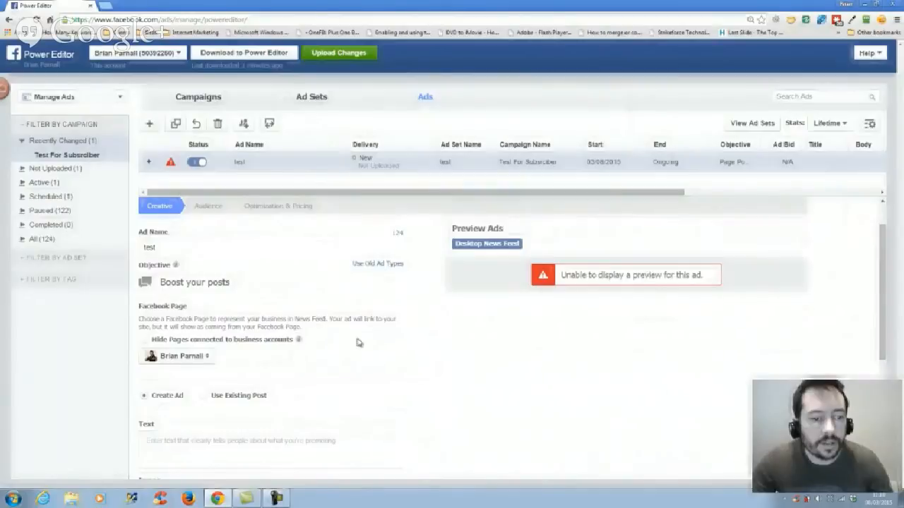
# Try an existing page post, browse the post list, then view Audience settings.
pyautogui.click(204, 395)
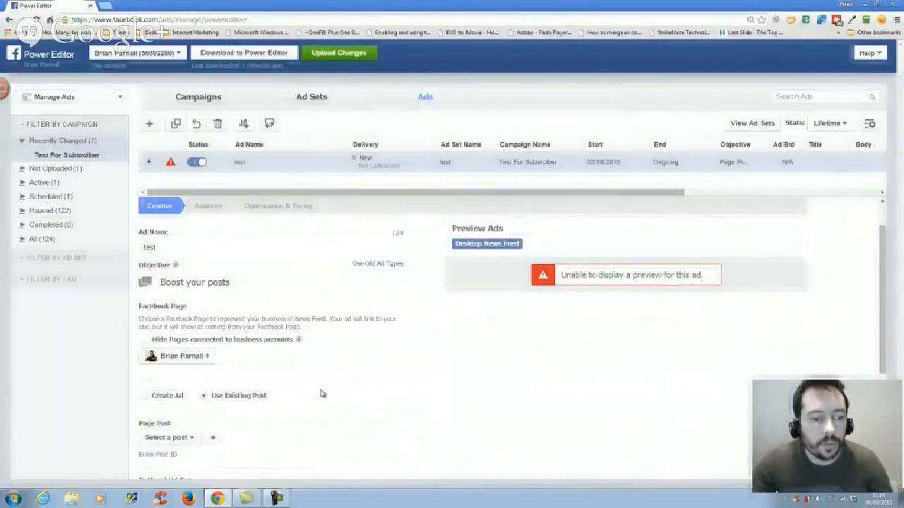
pyautogui.scroll(-3)
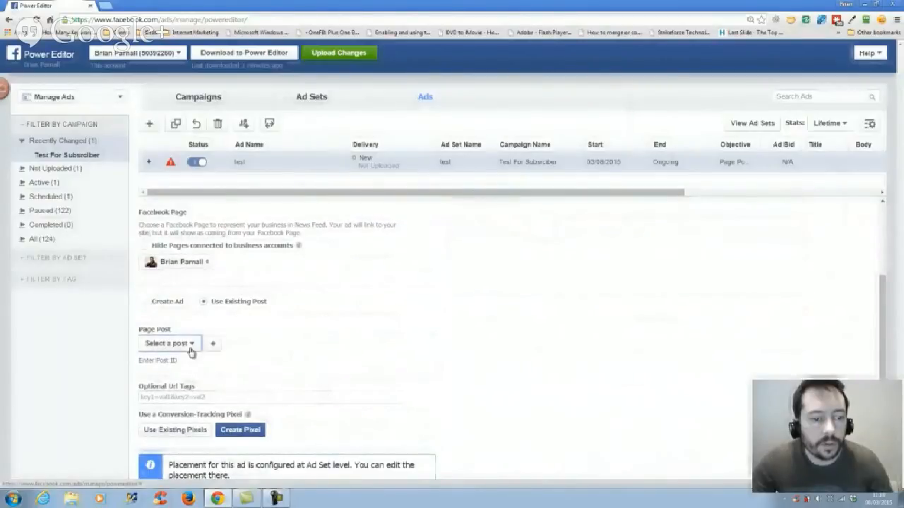
pyautogui.click(168, 343)
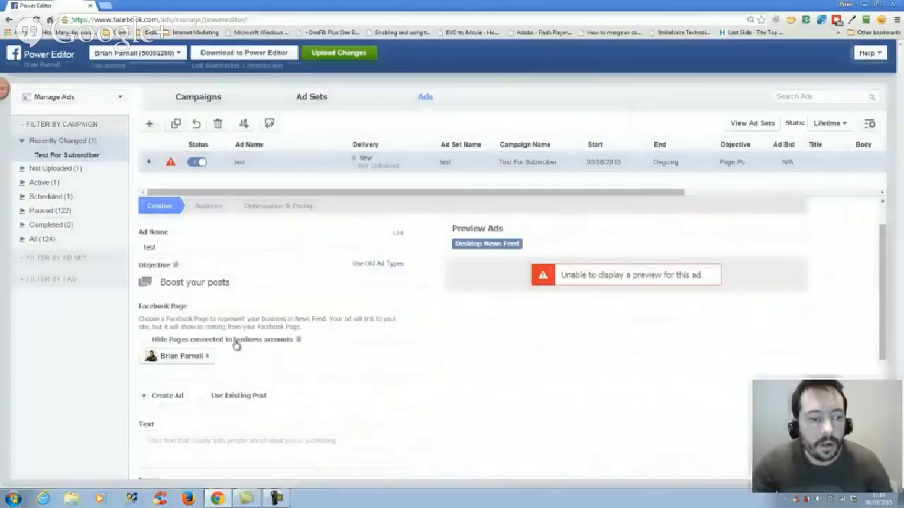
pyautogui.moveTo(233, 338)
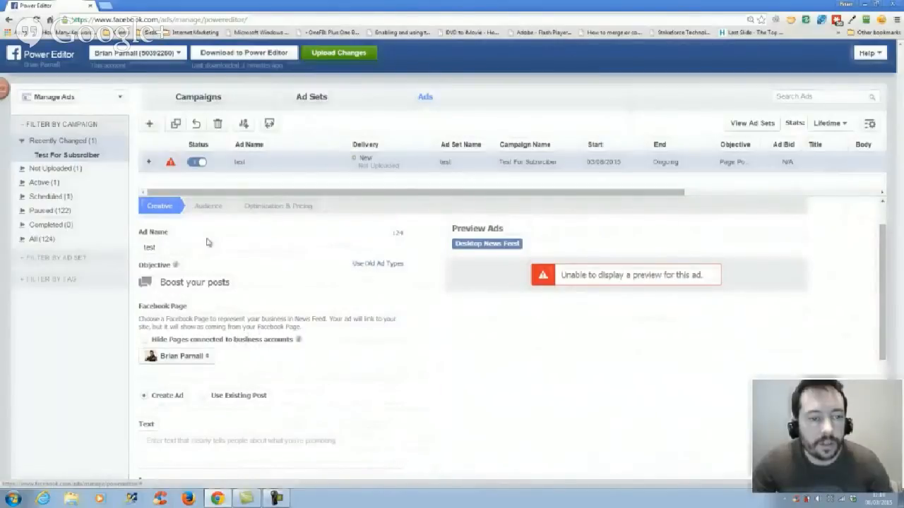
pyautogui.scroll(-3)
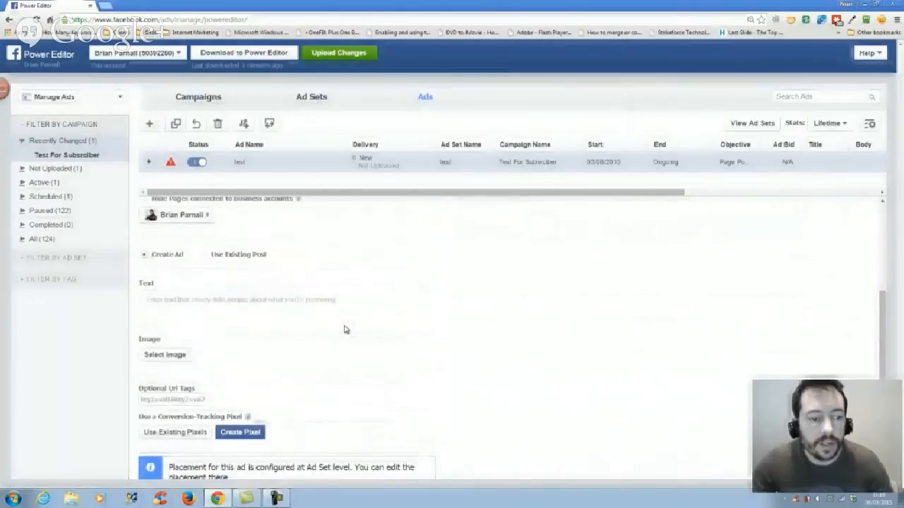
pyautogui.scroll(-3)
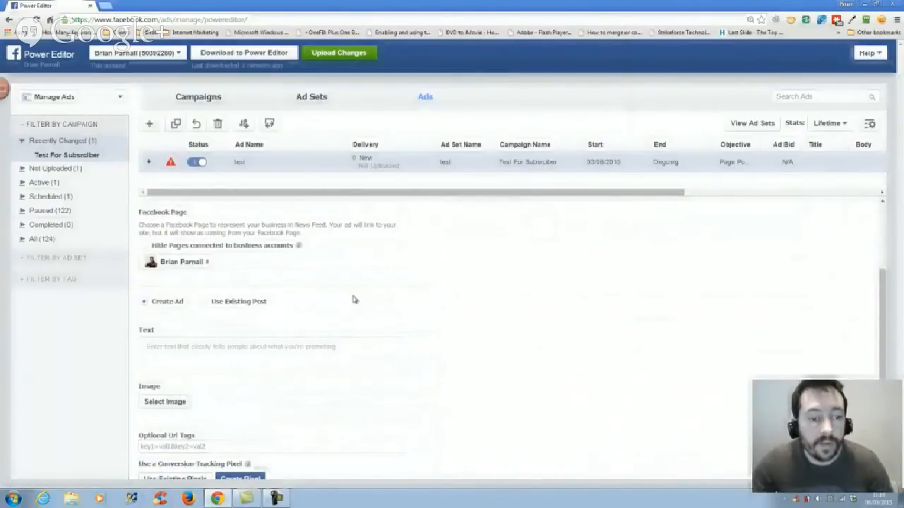
pyautogui.moveTo(309, 276)
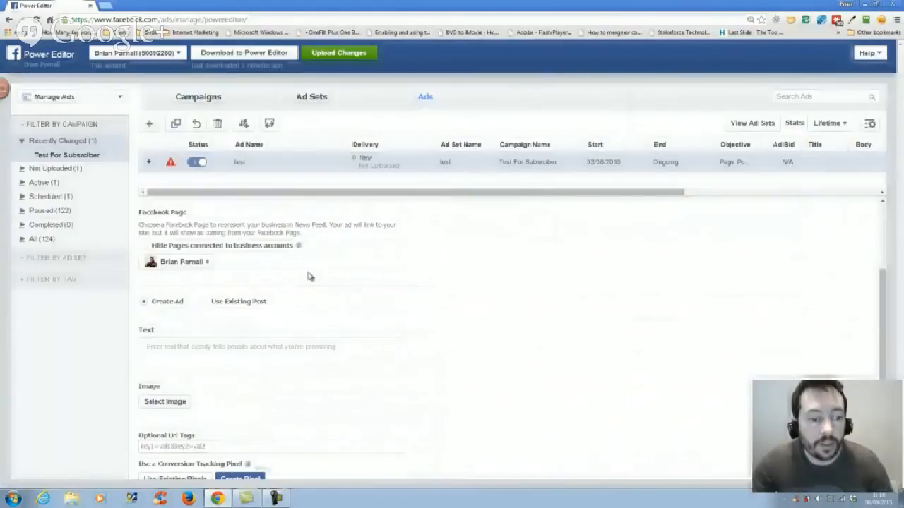
pyautogui.click(207, 247)
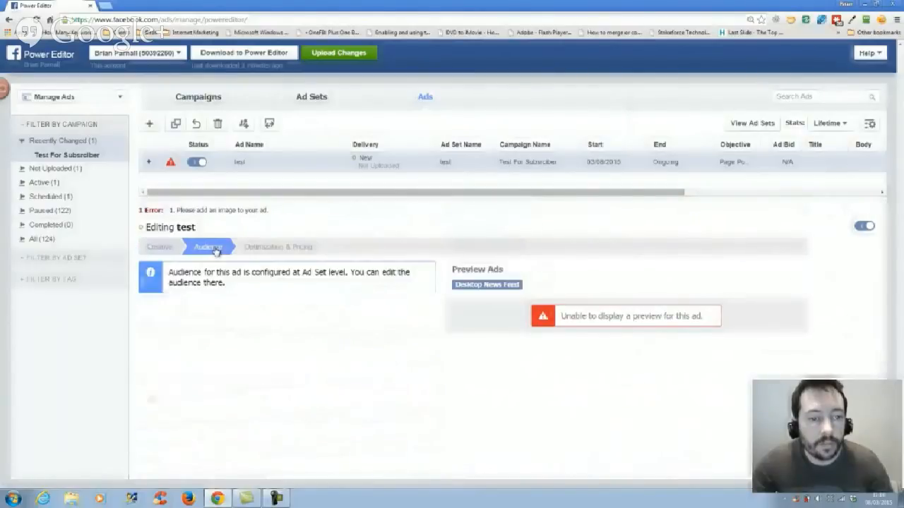
# Enter 'Test Headline for ad' as the test ad's body text.
pyautogui.click(279, 247)
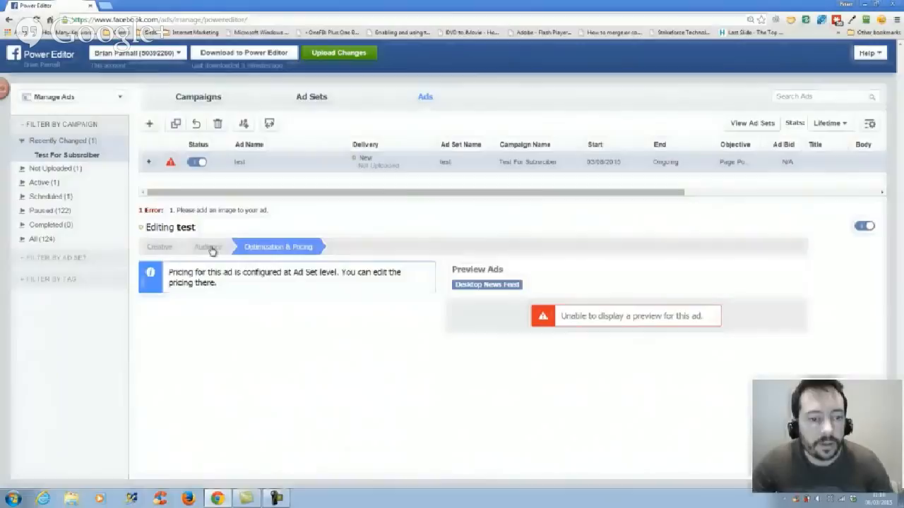
pyautogui.click(159, 247)
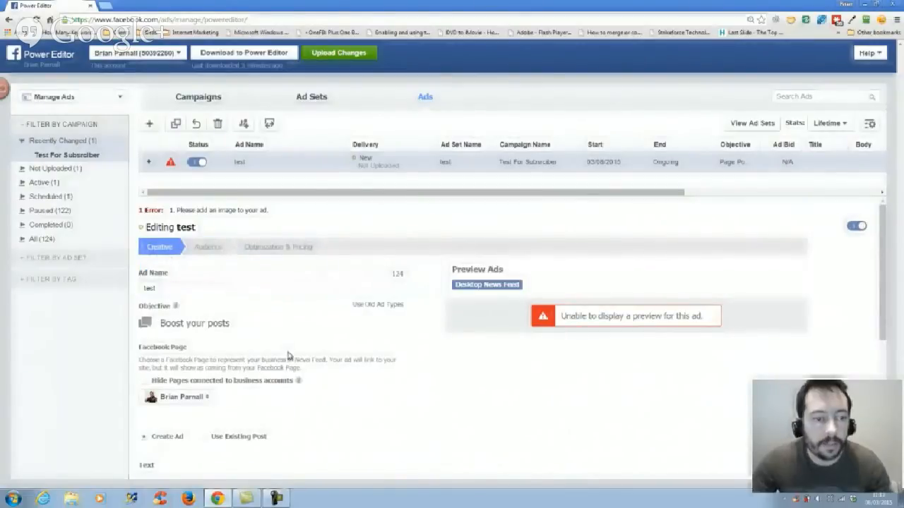
pyautogui.scroll(-3)
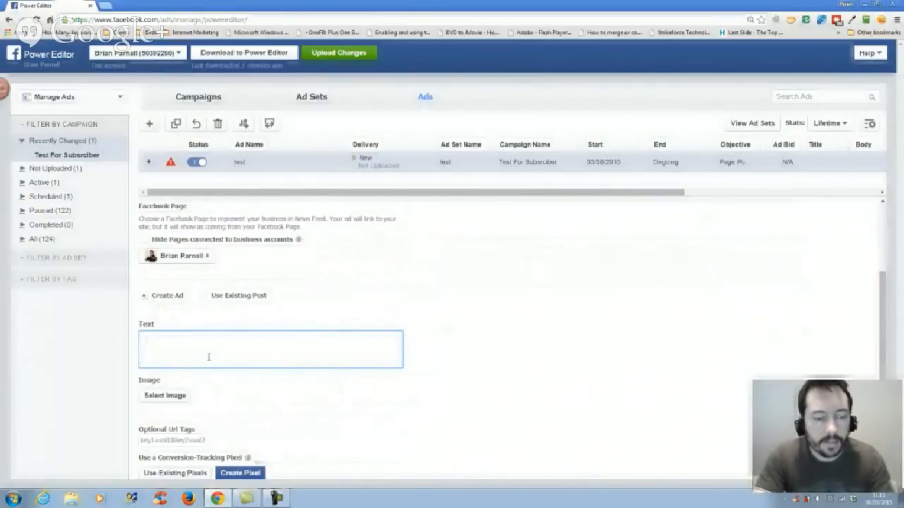
pyautogui.write('Test He')
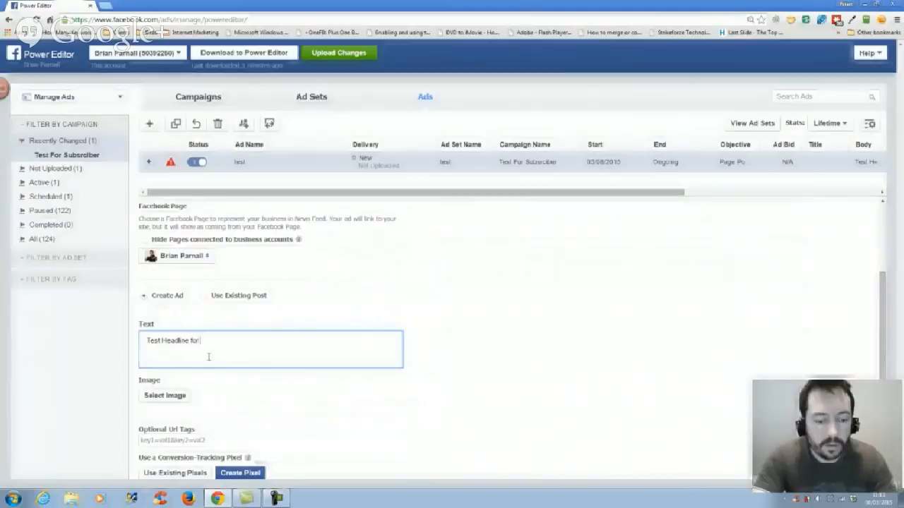
pyautogui.write('ad')
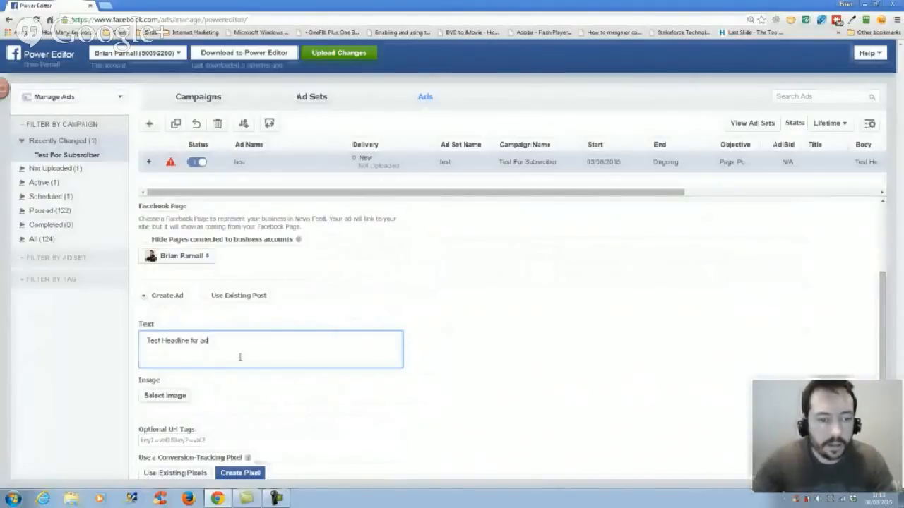
pyautogui.click(164, 396)
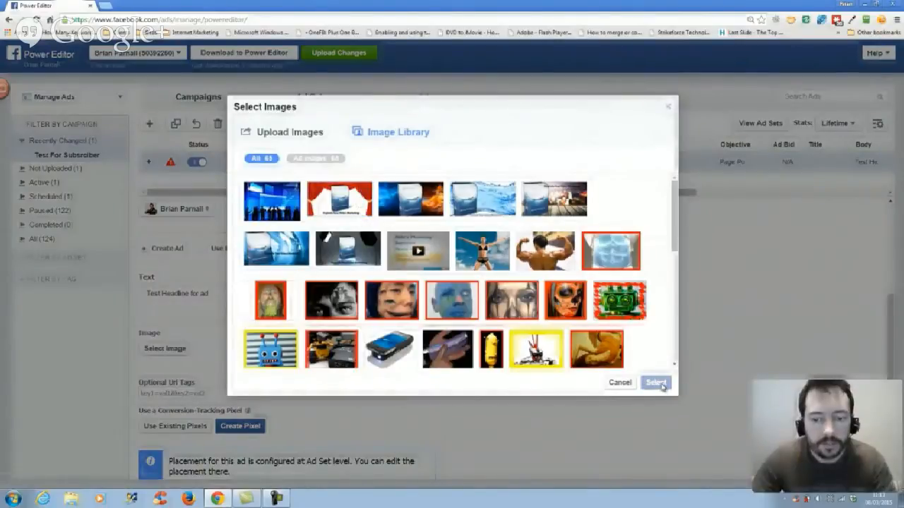
# Attach the red-curtain 'Explode Your Video Marketing' image to the test ad.
pyautogui.click(339, 199)
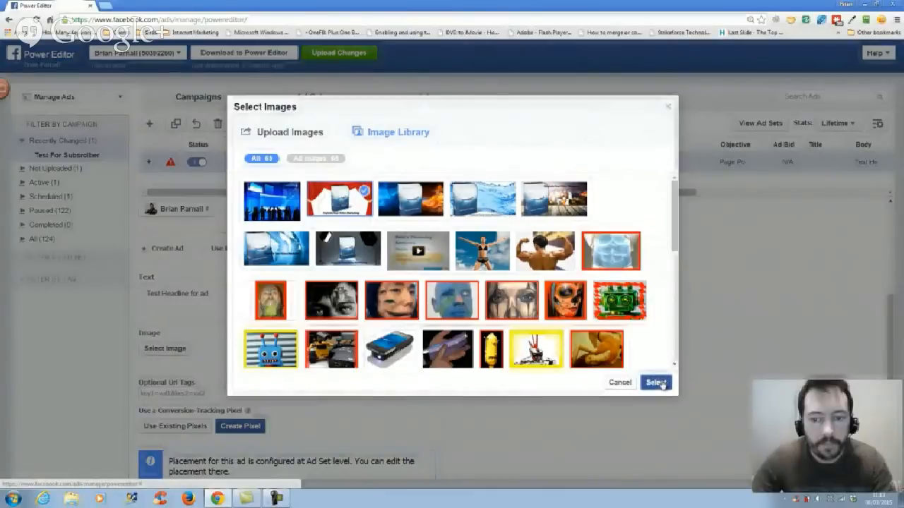
pyautogui.click(655, 382)
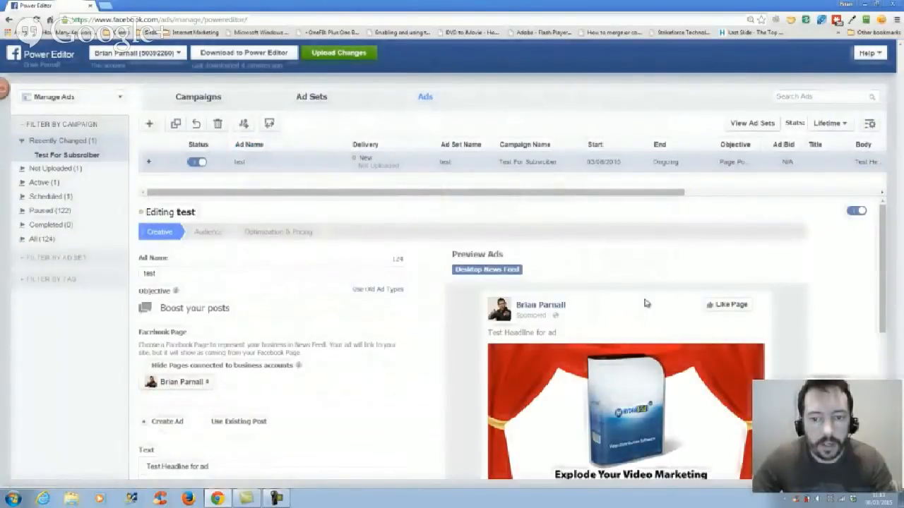
pyautogui.scroll(-3)
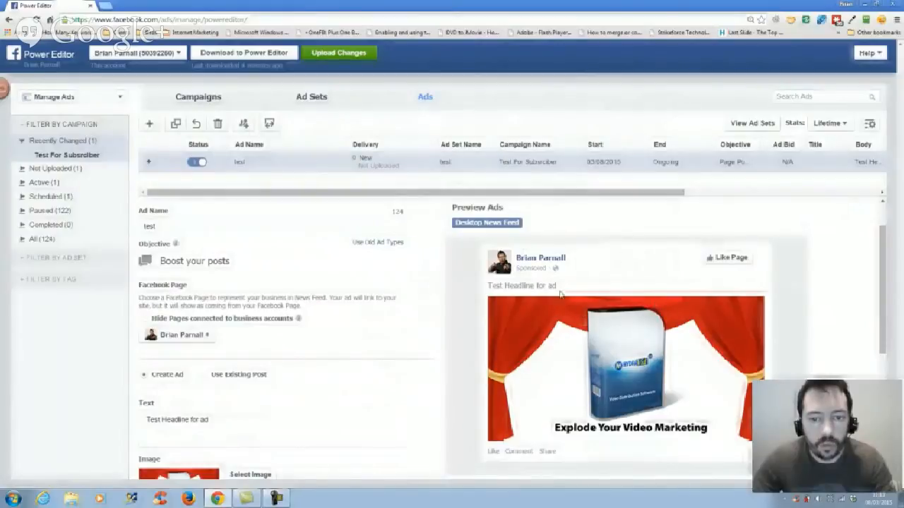
pyautogui.scroll(-3)
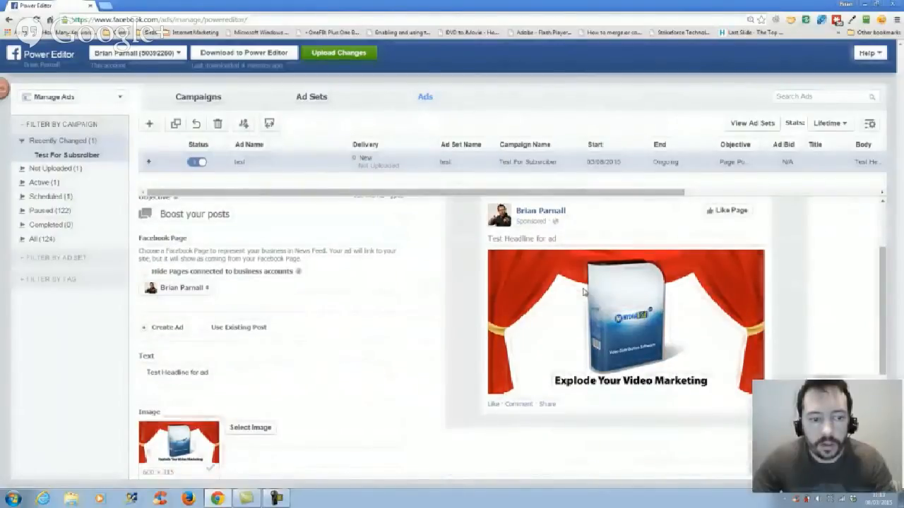
pyautogui.scroll(-3)
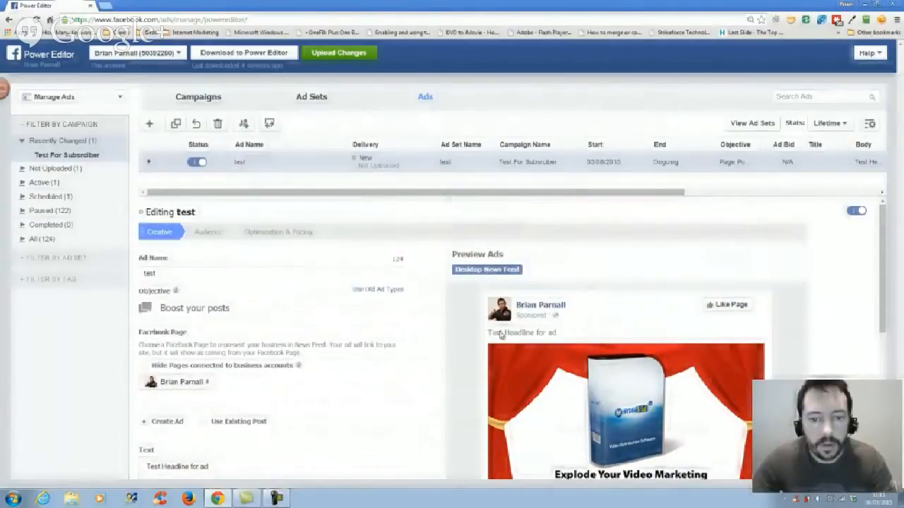
pyautogui.moveTo(562, 336)
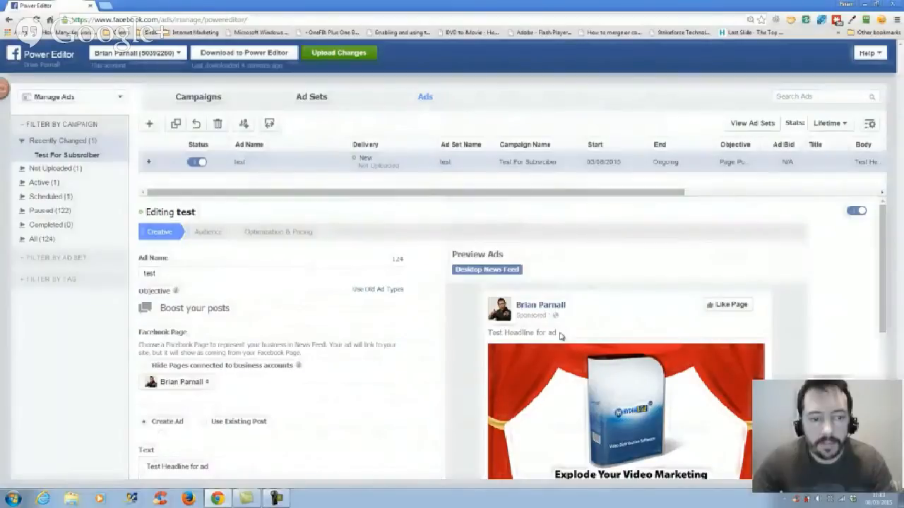
pyautogui.scroll(-3)
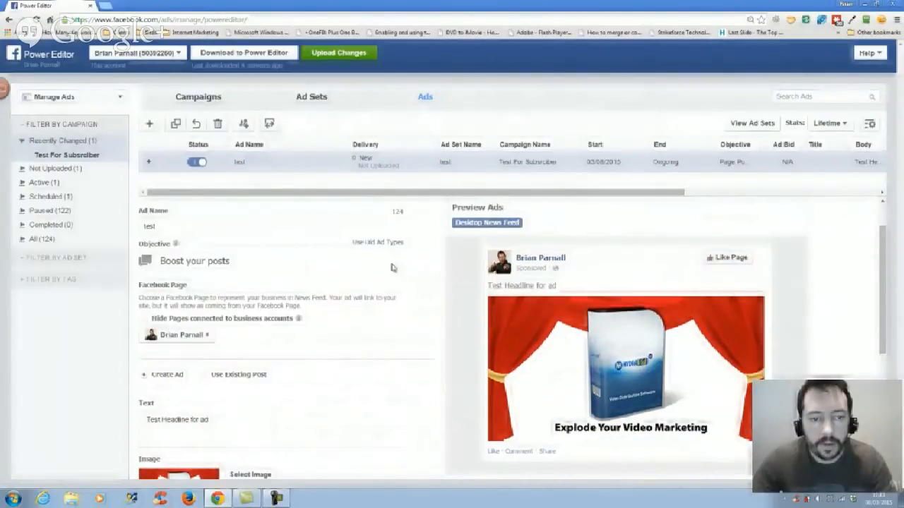
pyautogui.moveTo(175, 253)
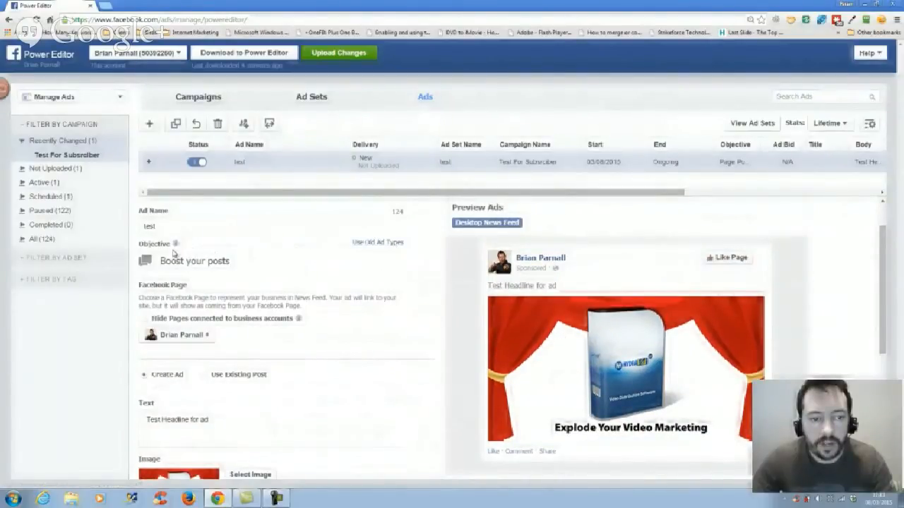
pyautogui.moveTo(358, 326)
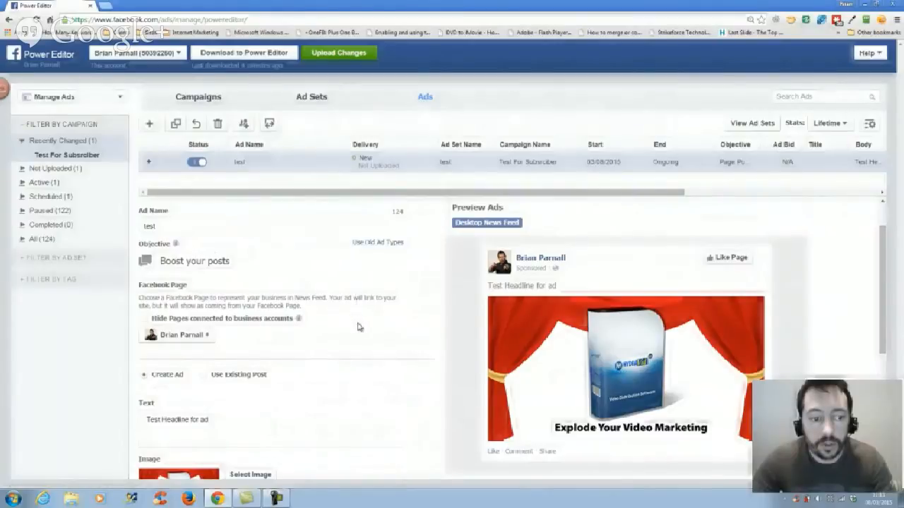
pyautogui.scroll(-3)
pyautogui.write('t')
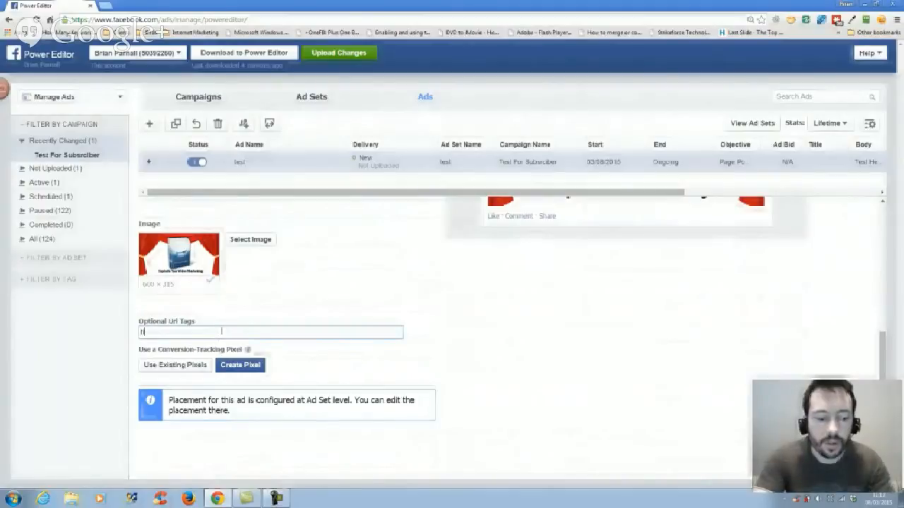
# Enter a short tracking tag, roughly 'fb=fbad1', in Optional Url Tags.
pyautogui.write('itlehadl')
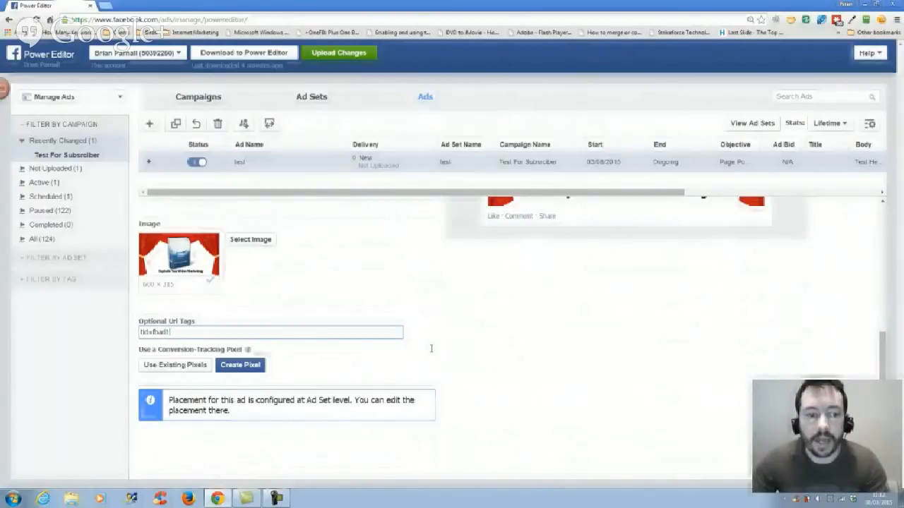
# Change the ad set audience location to United States with minimum age 24 (24–65+).
pyautogui.click(312, 97)
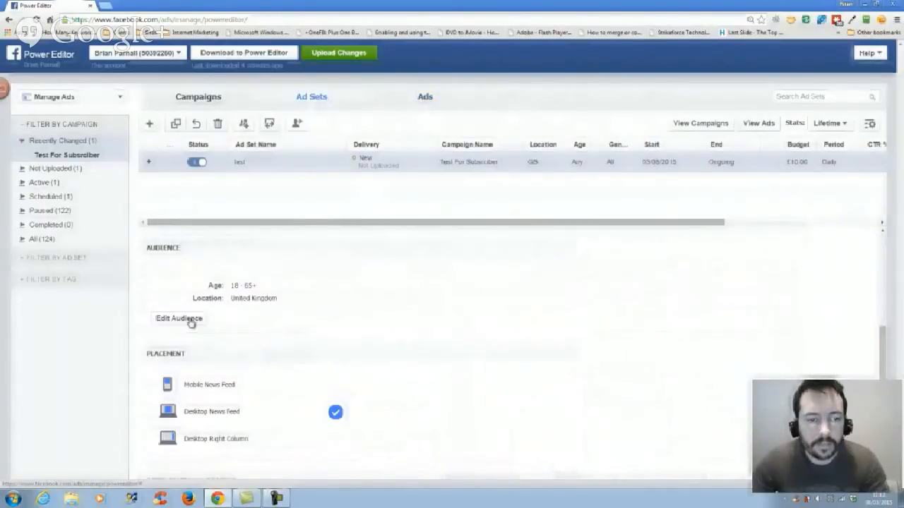
pyautogui.click(178, 318)
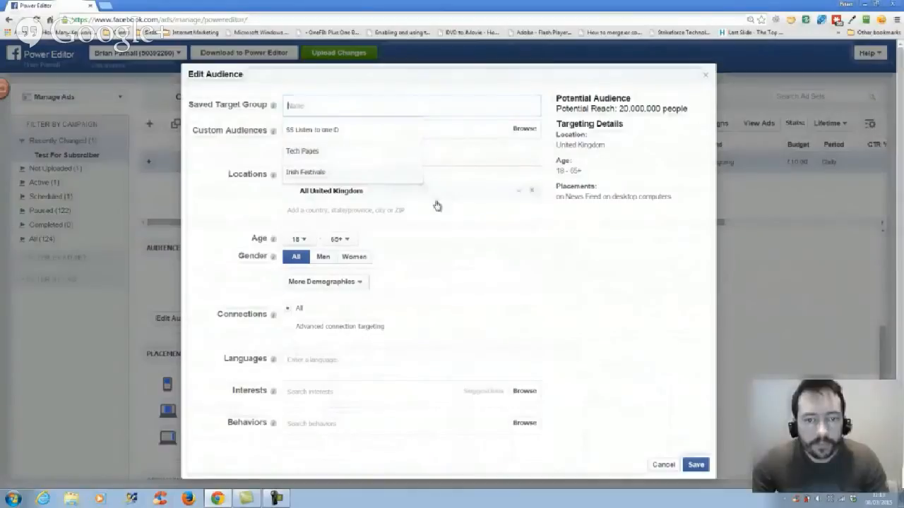
pyautogui.moveTo(533, 194)
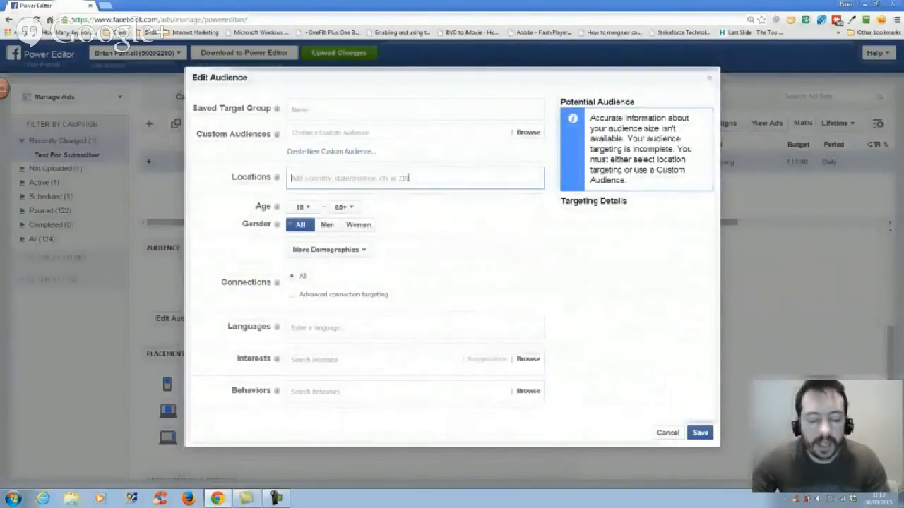
pyautogui.write('united s')
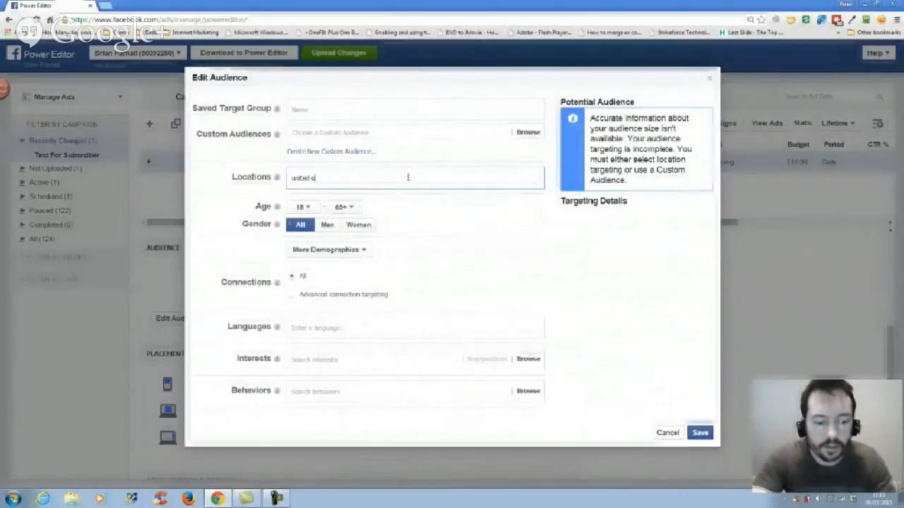
pyautogui.write('united states')
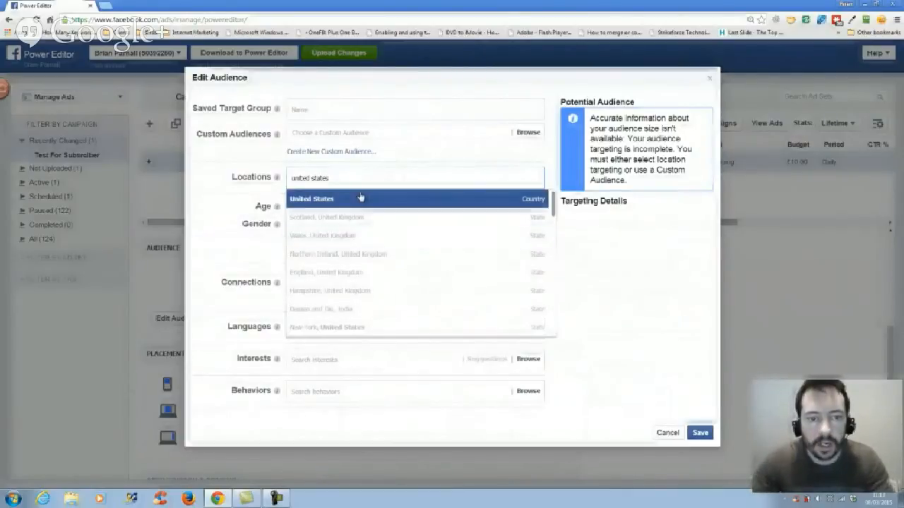
pyautogui.click(313, 198)
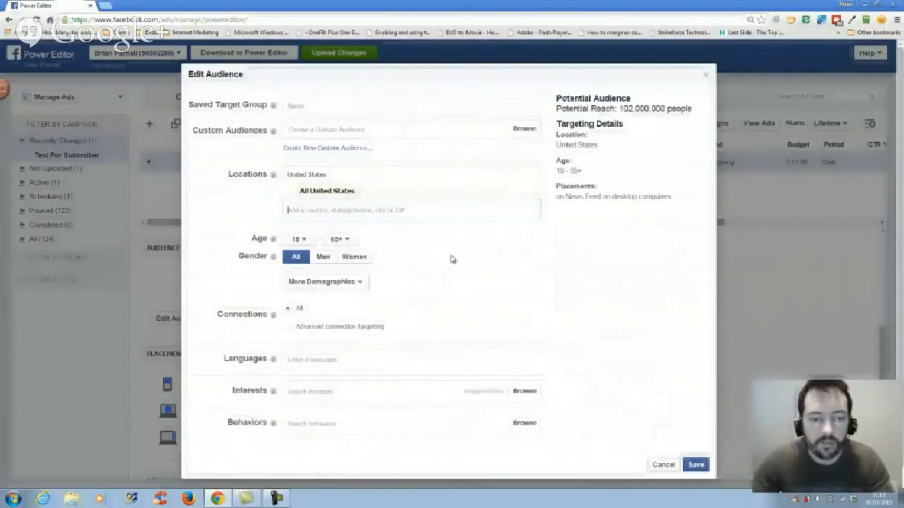
pyautogui.click(298, 239)
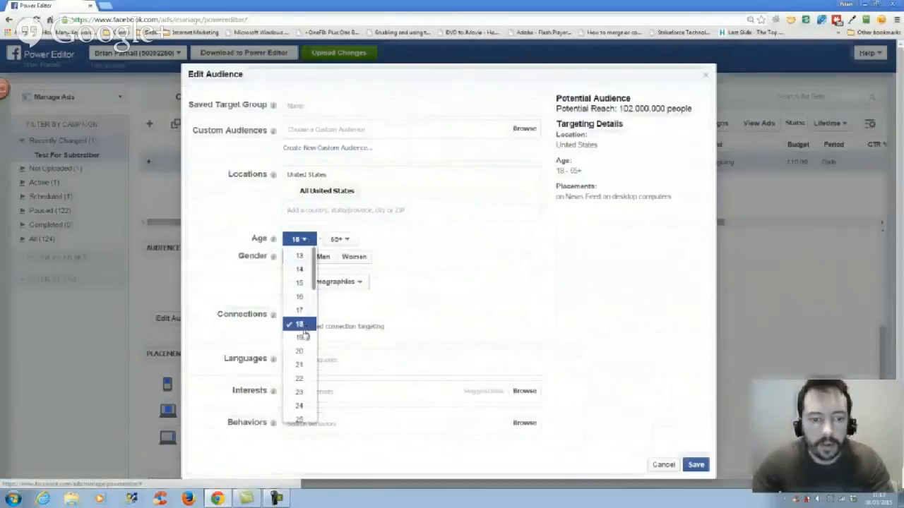
pyautogui.click(298, 405)
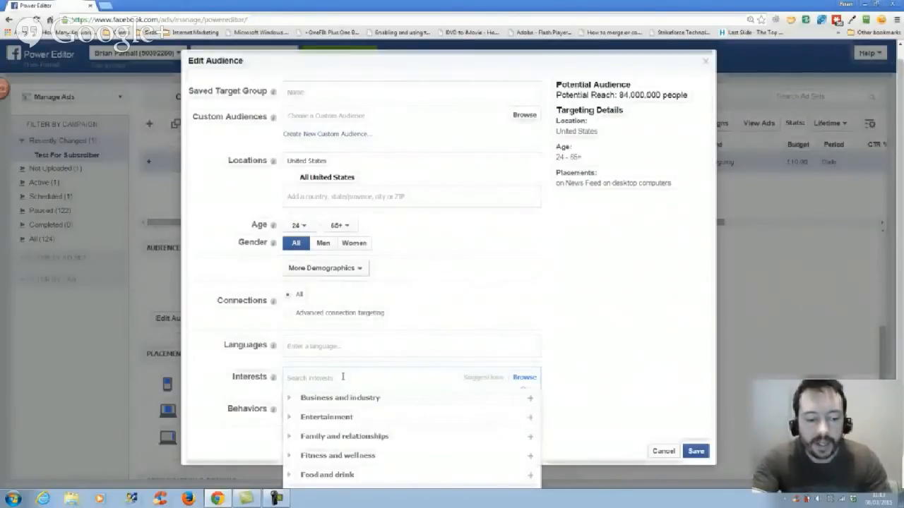
# Add interests like Frank Kern, Eben Pagan, Ryan Deiss and Getting Paid, reaching 480,000.
pyautogui.write('jvzo')
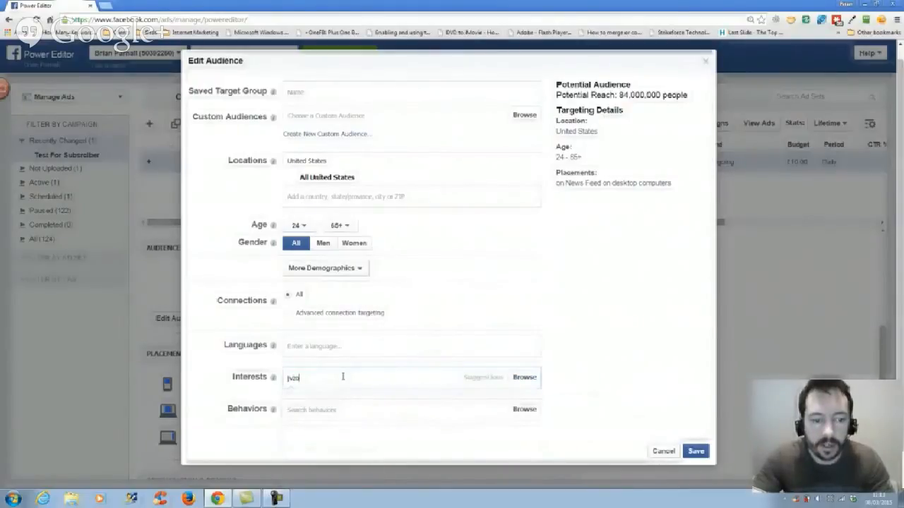
pyautogui.press('backspace')
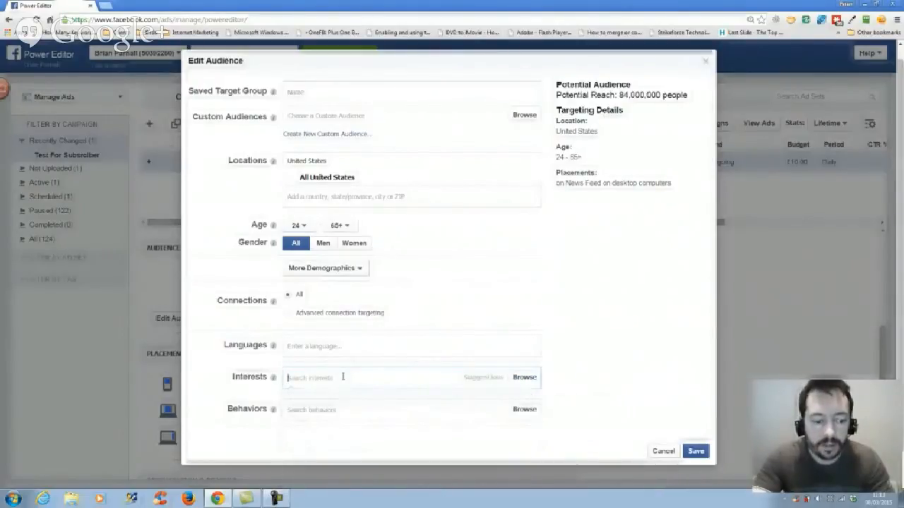
pyautogui.write('warrior f')
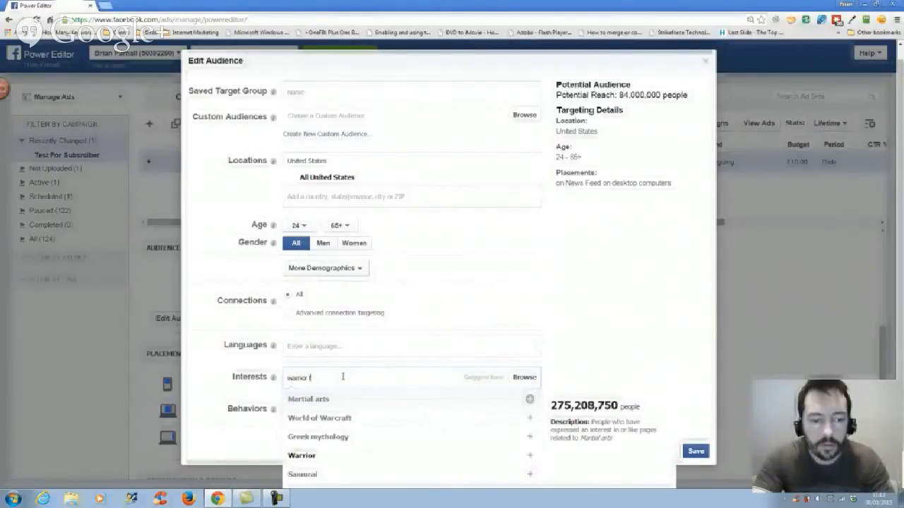
pyautogui.write('warrid')
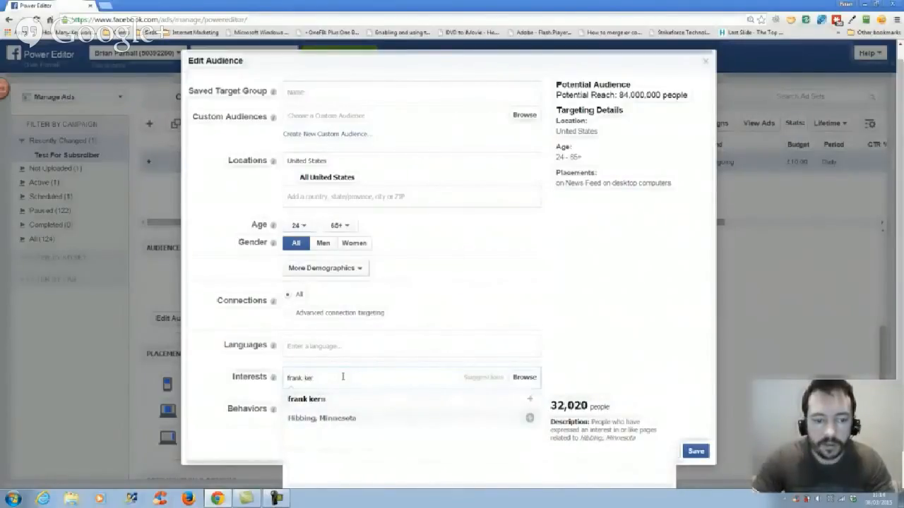
pyautogui.click(529, 399)
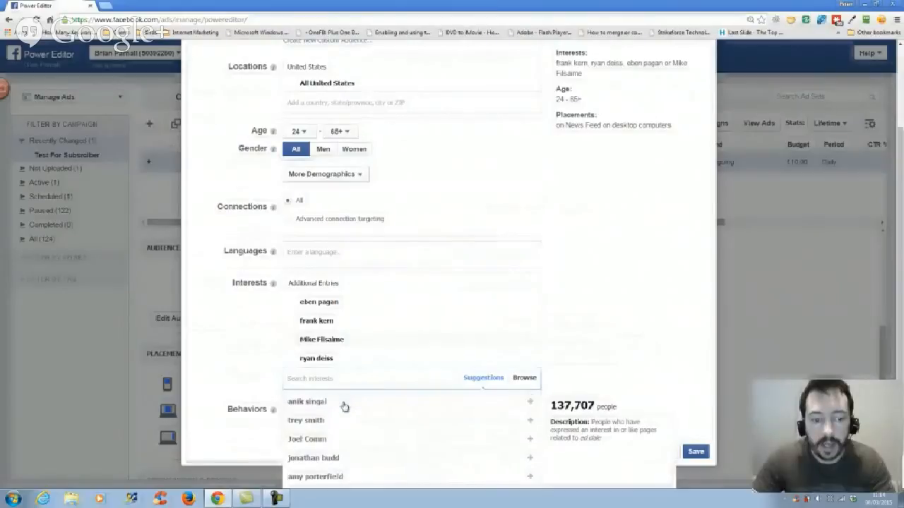
pyautogui.click(307, 401)
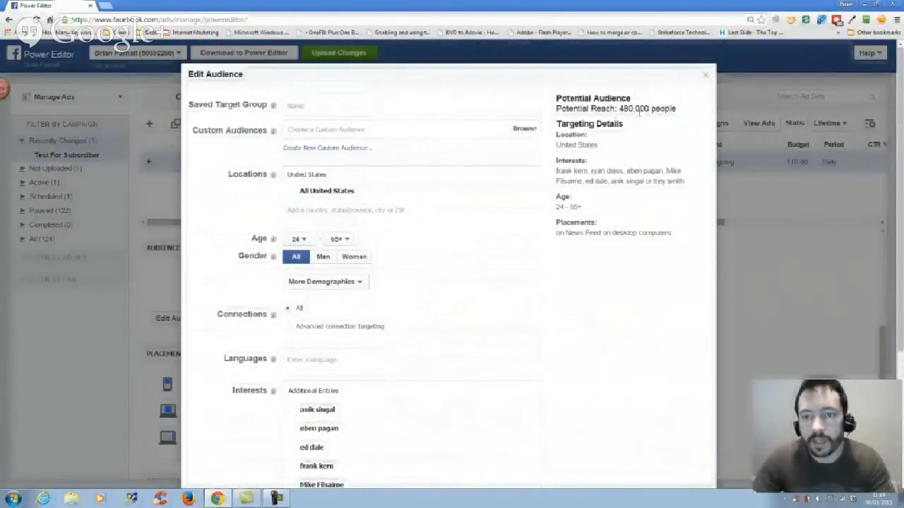
pyautogui.doubleClick(627, 109)
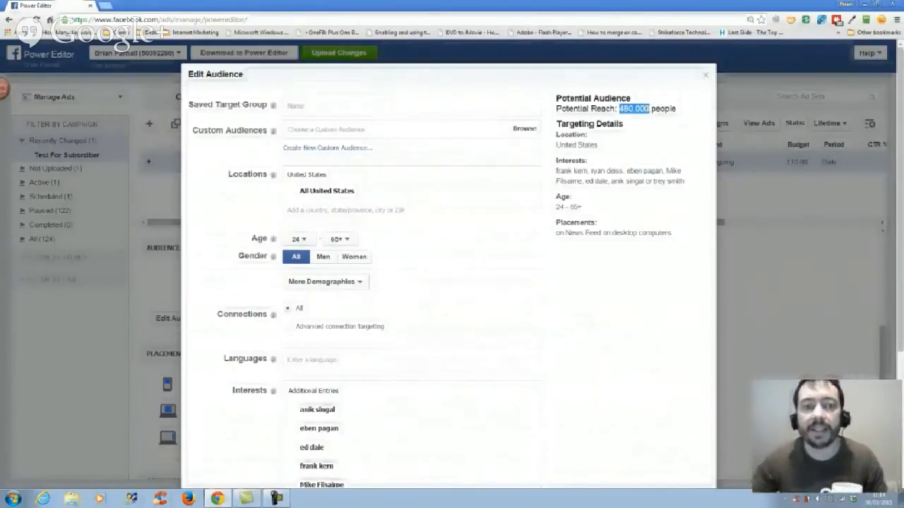
pyautogui.moveTo(726, 101)
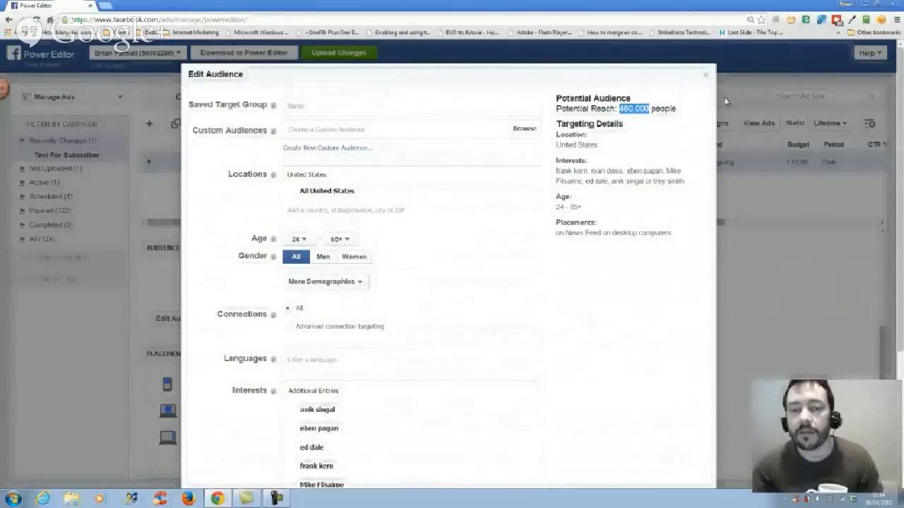
pyautogui.scroll(-3)
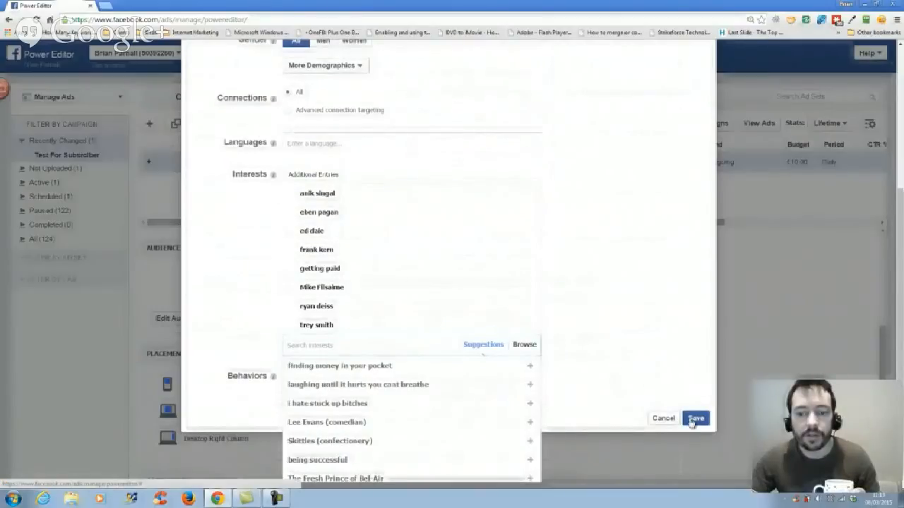
# Save the audience, then review the test ad's Creative settings with 'Test headline here'.
pyautogui.click(696, 418)
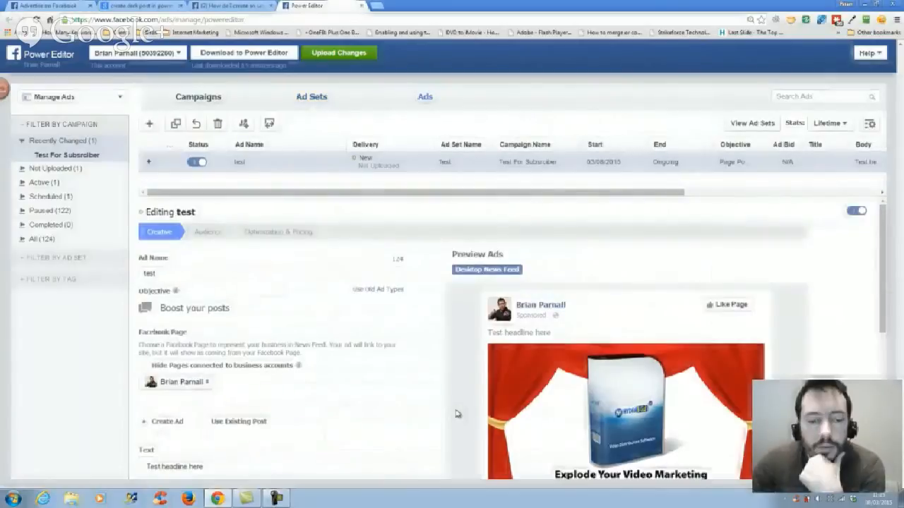
pyautogui.scroll(-3)
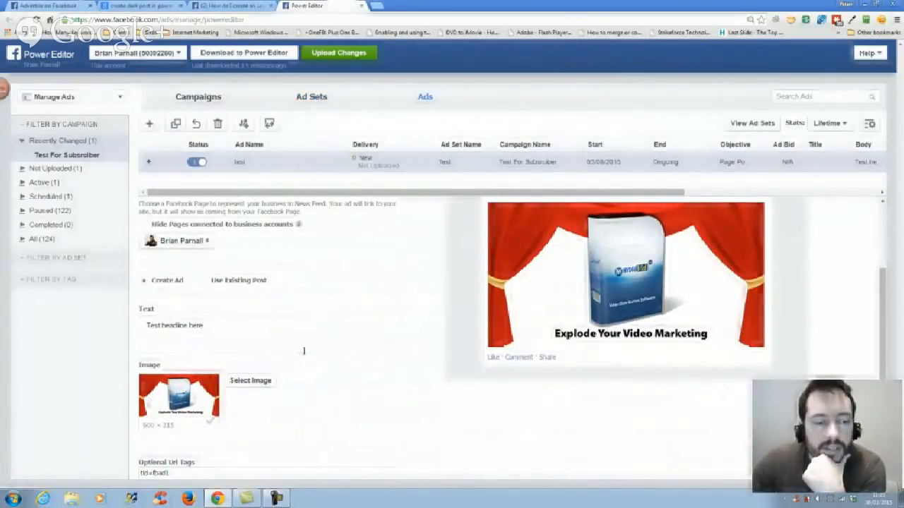
pyautogui.scroll(-3)
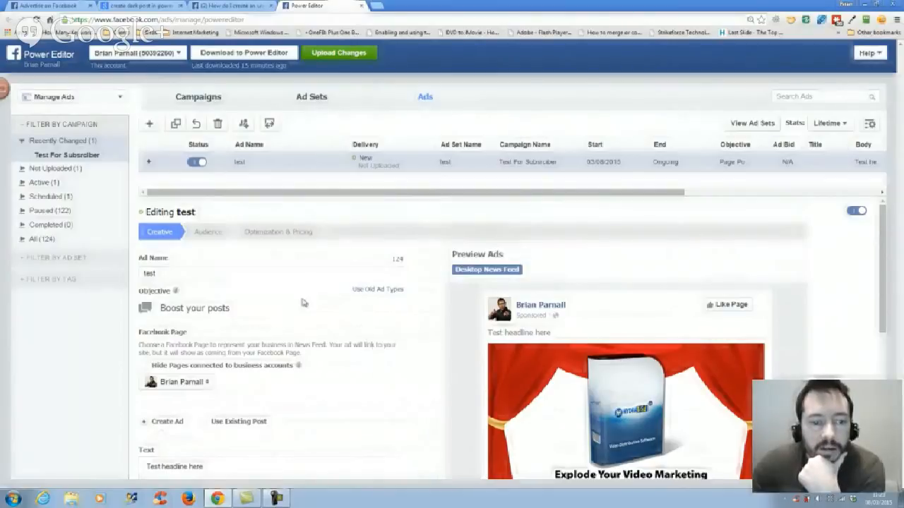
pyautogui.moveTo(257, 317)
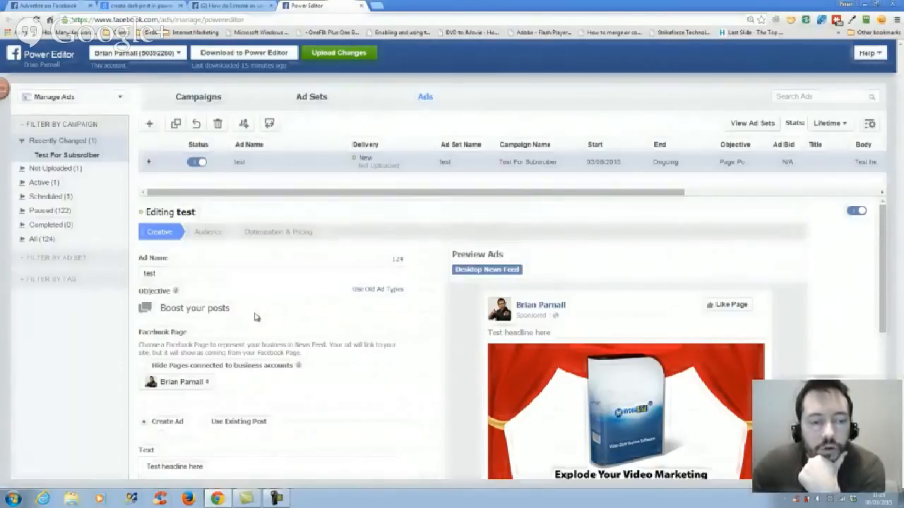
pyautogui.moveTo(276, 314)
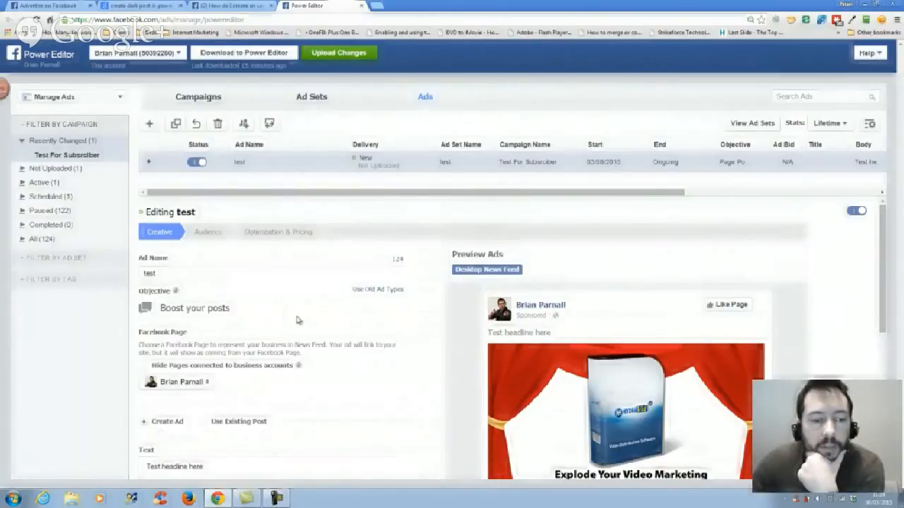
pyautogui.moveTo(365, 321)
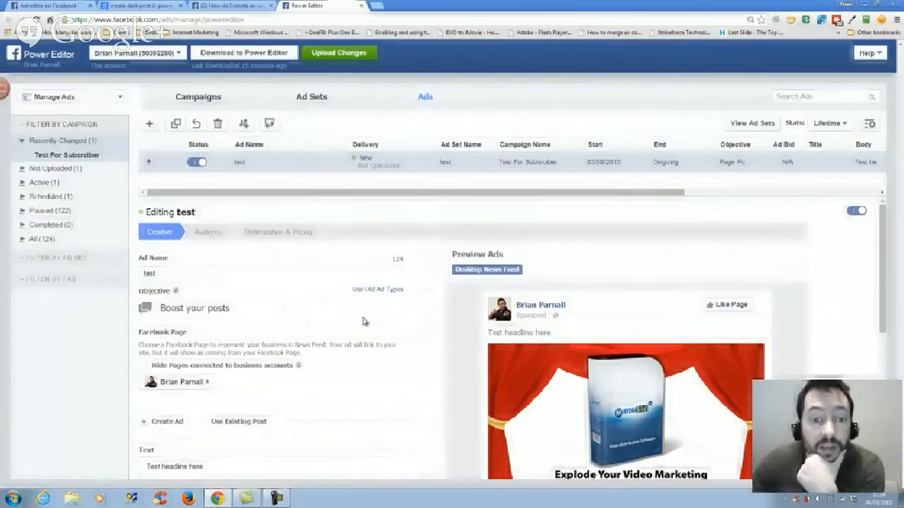
pyautogui.moveTo(377, 319)
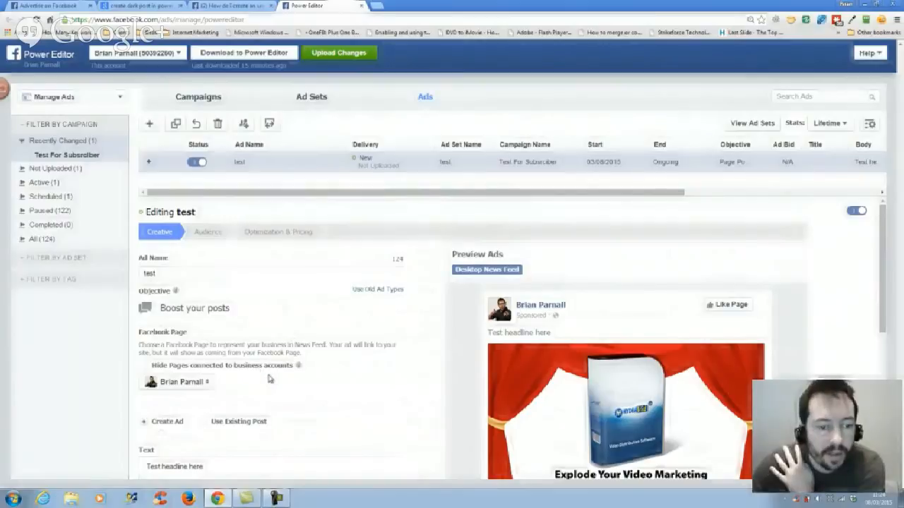
pyautogui.scroll(-3)
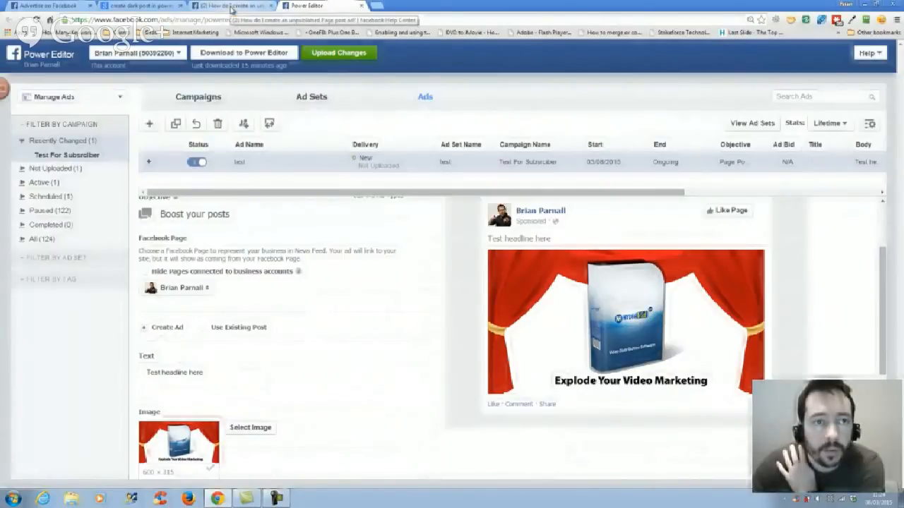
pyautogui.click(233, 6)
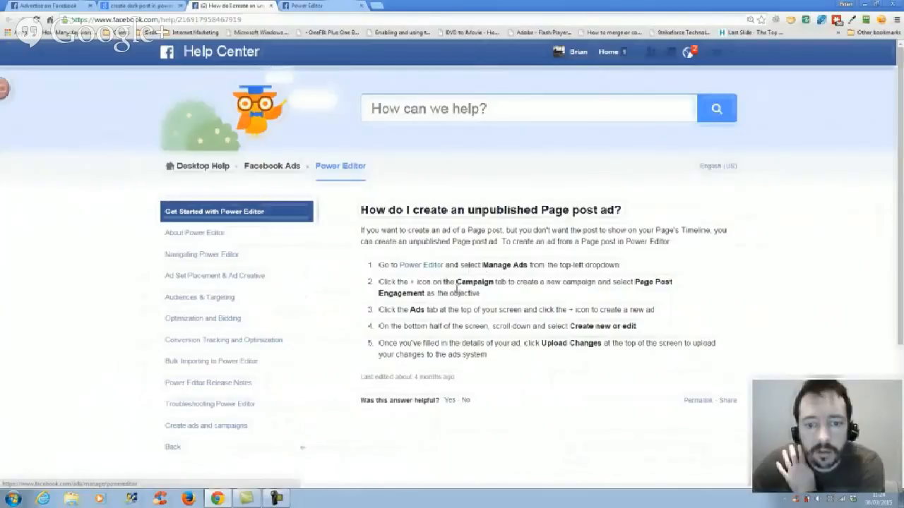
pyautogui.moveTo(603, 360)
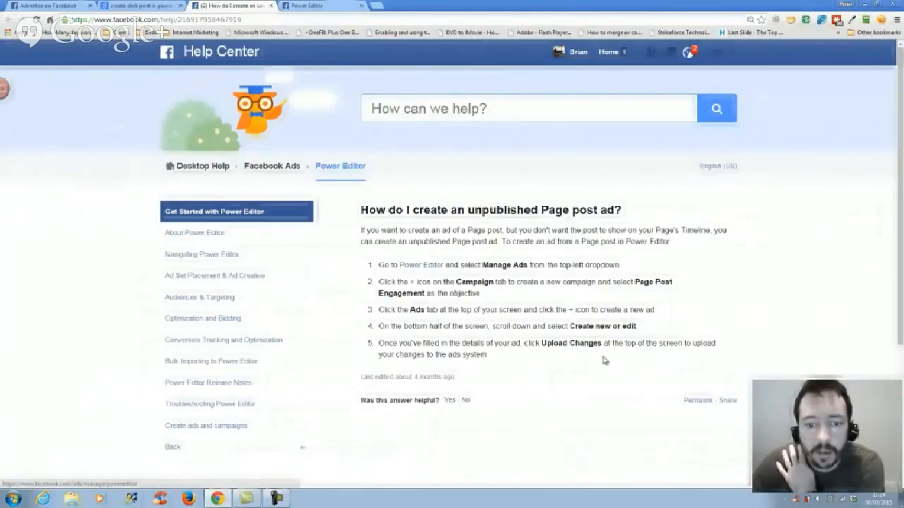
pyautogui.moveTo(422, 199)
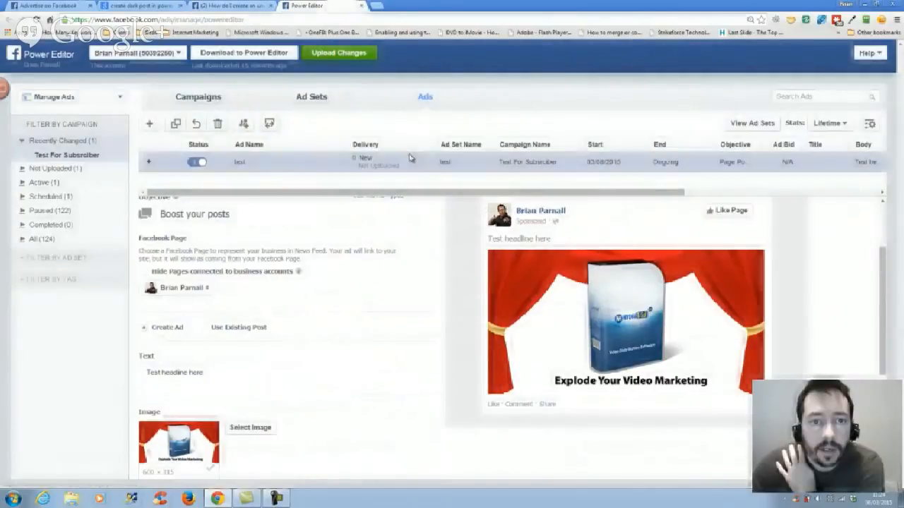
# Upload the pending campaign, ad set and ad after reviewing the Upload Preview.
pyautogui.click(339, 52)
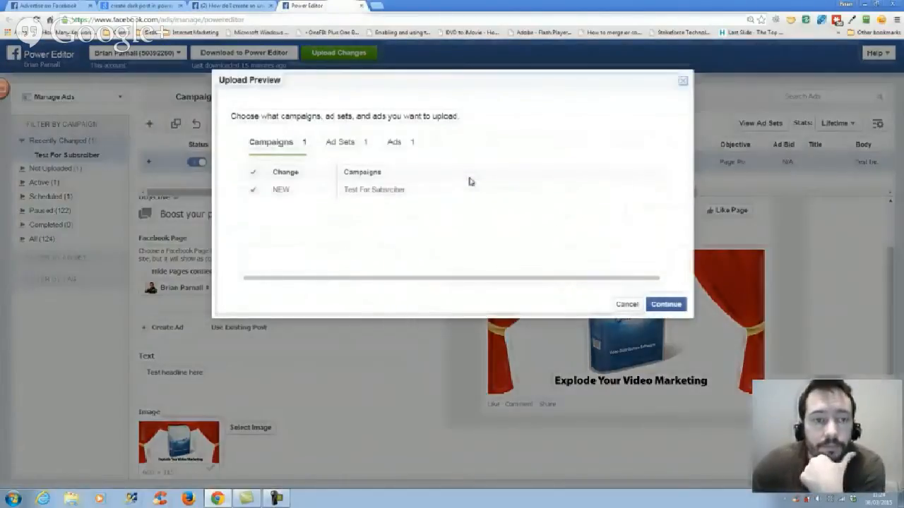
pyautogui.click(664, 303)
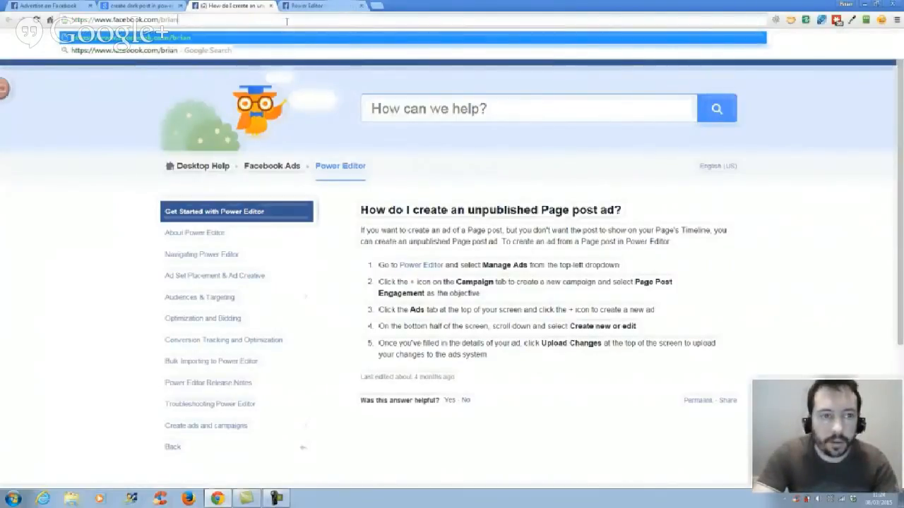
# Go to the business Facebook Page by its address and scroll its timeline.
pyautogui.write('parnallm')
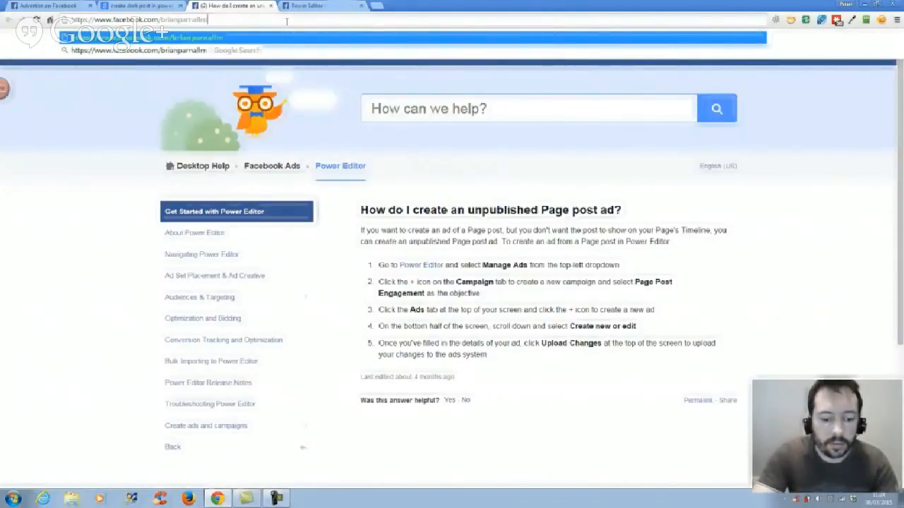
pyautogui.write('market')
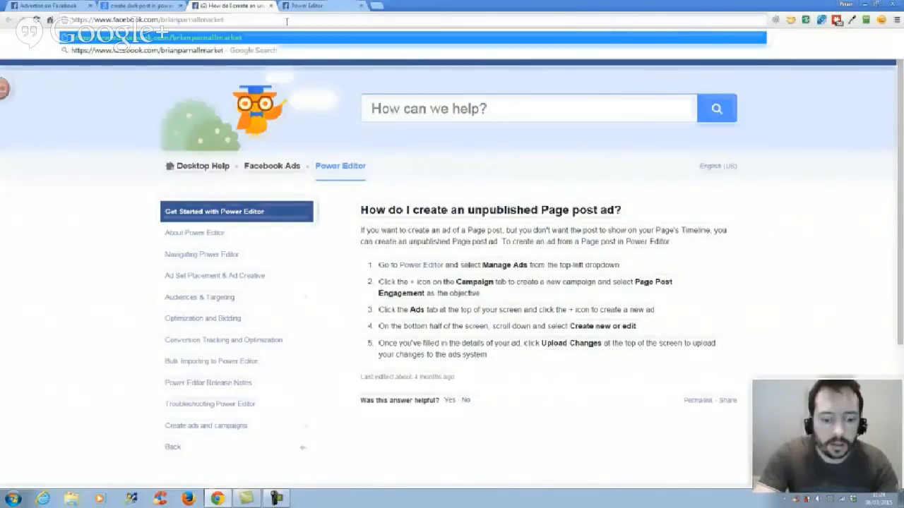
pyautogui.click(229, 6)
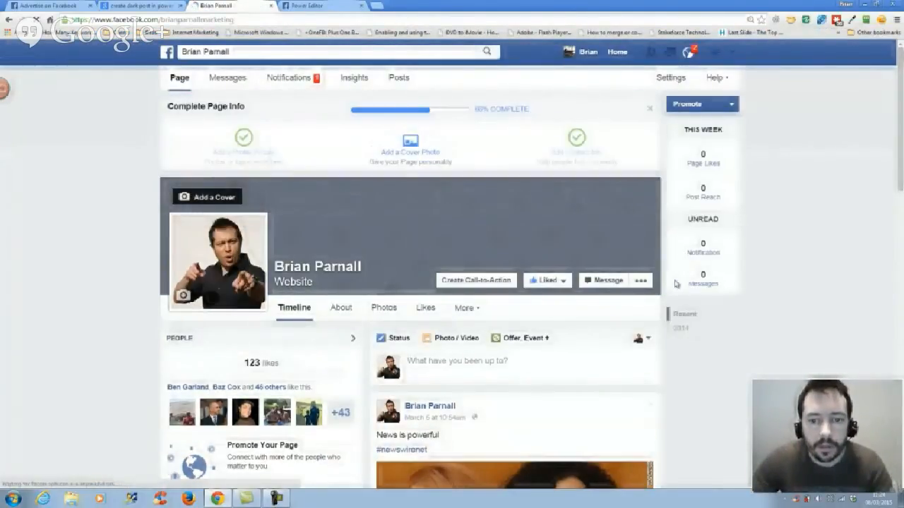
pyautogui.scroll(-3)
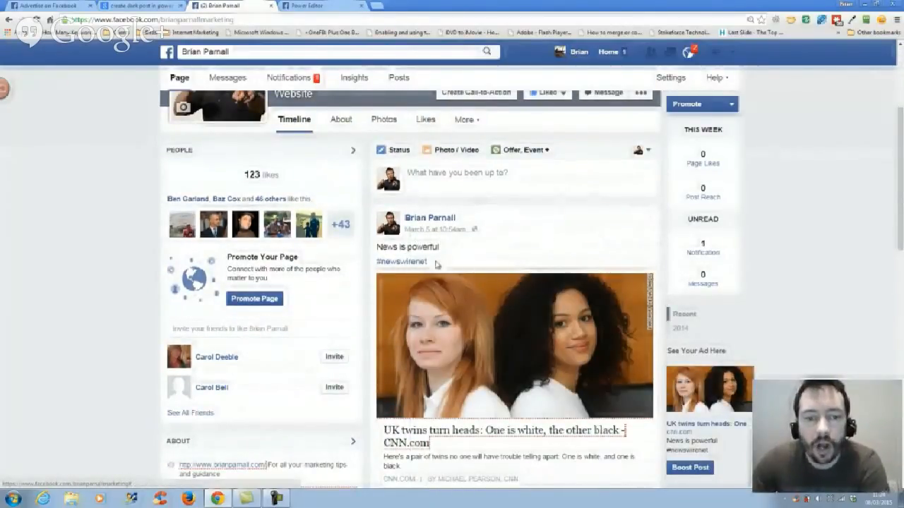
pyautogui.scroll(-3)
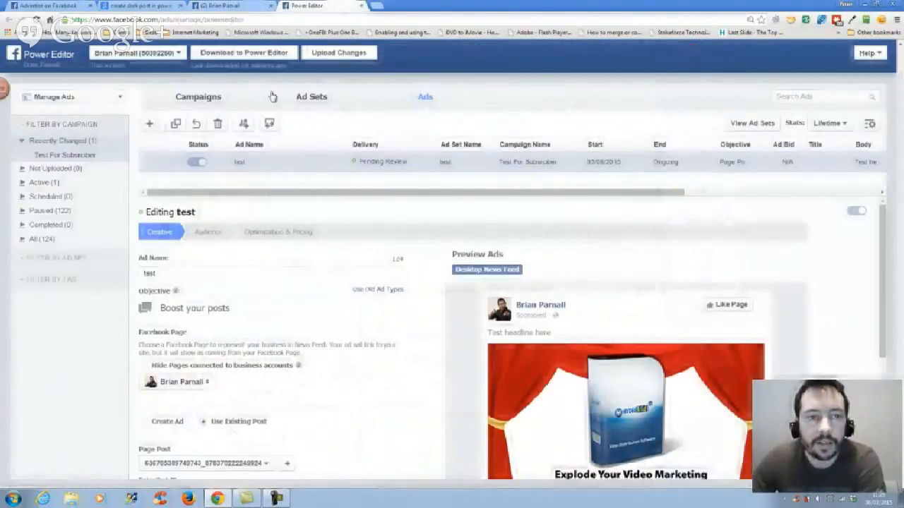
pyautogui.click(222, 5)
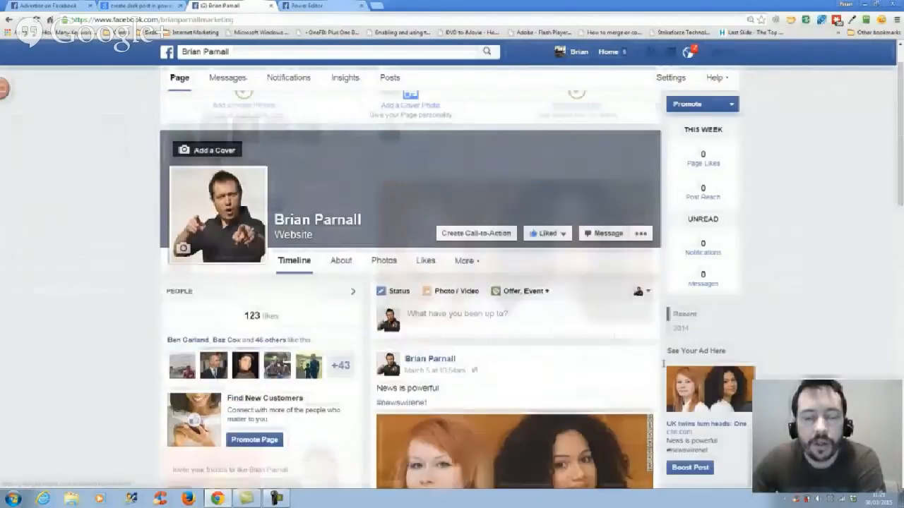
pyautogui.click(321, 5)
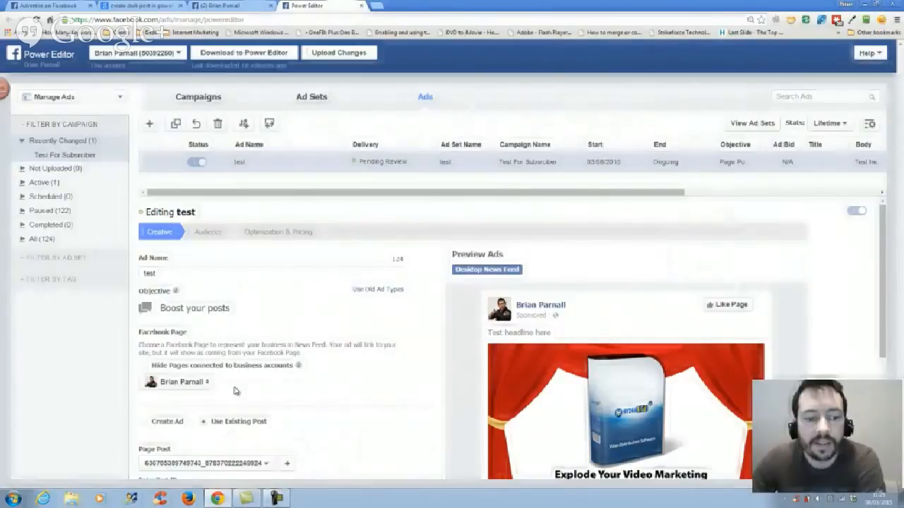
pyautogui.moveTo(308, 389)
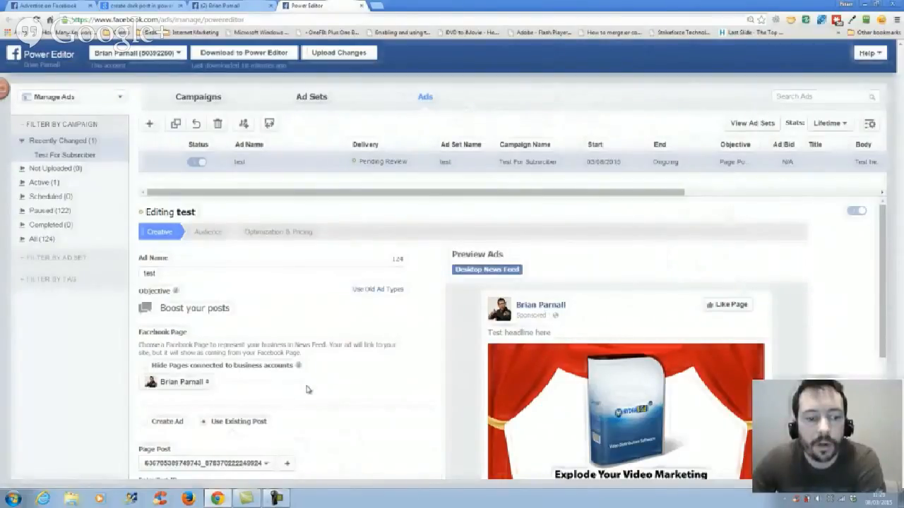
pyautogui.scroll(-3)
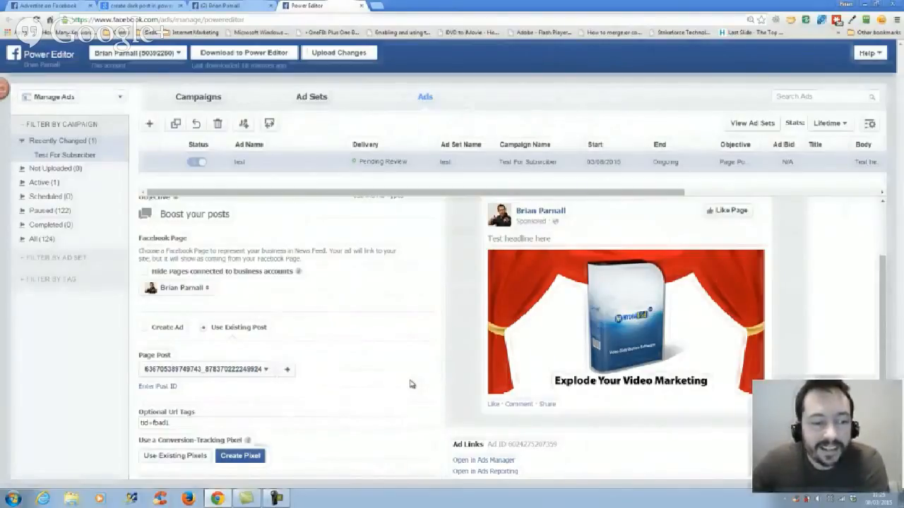
pyautogui.scroll(-3)
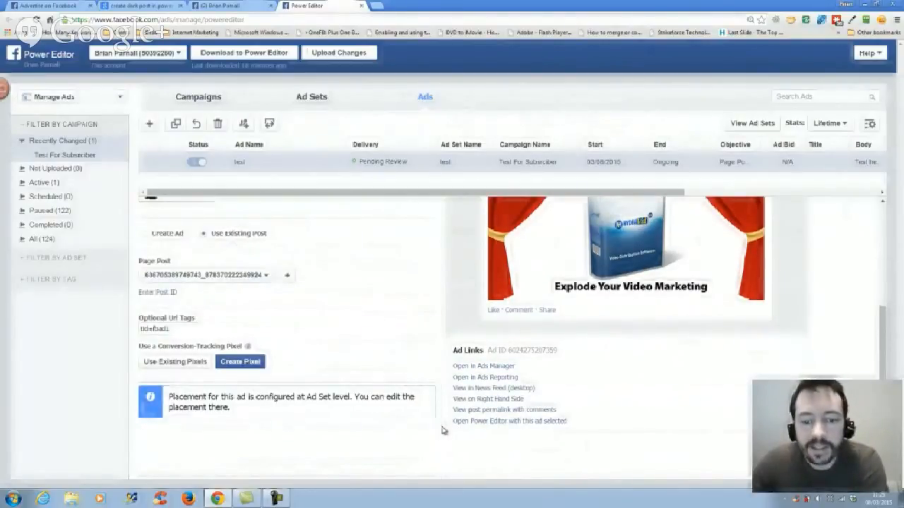